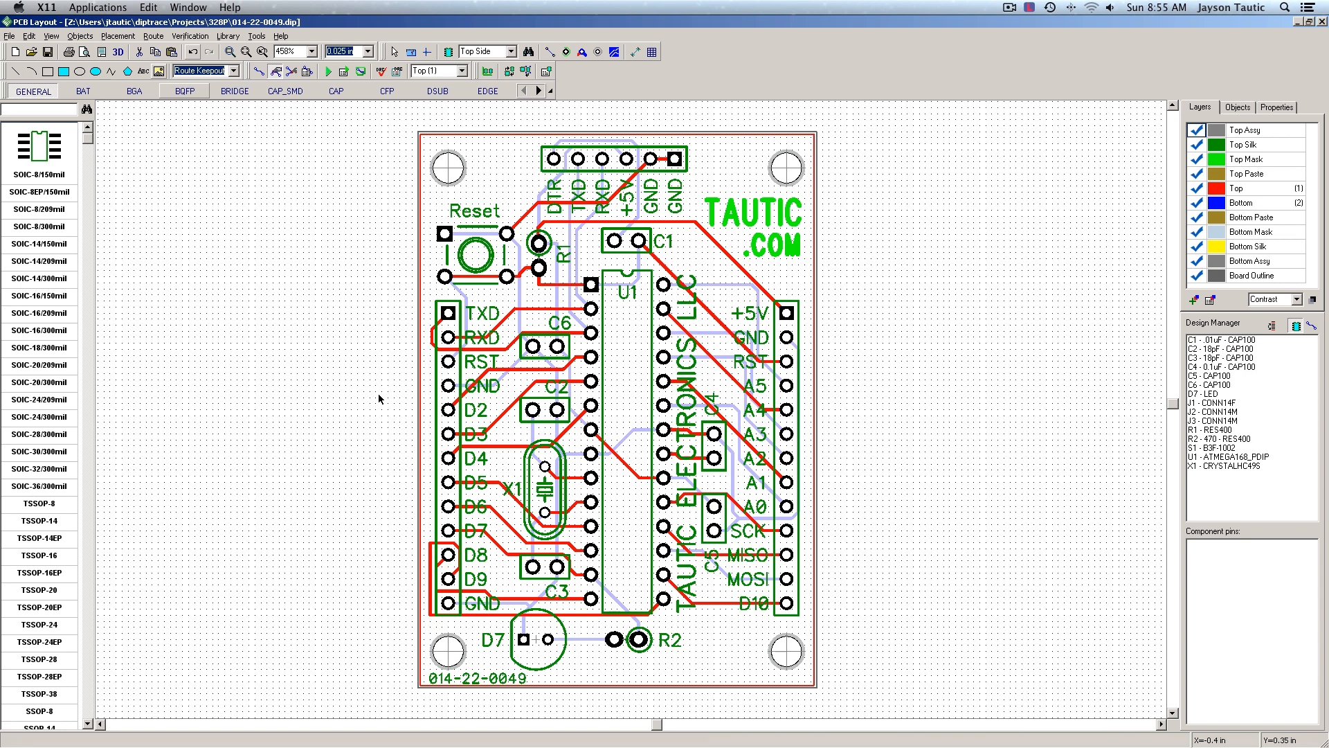
mouse_move(431, 443)
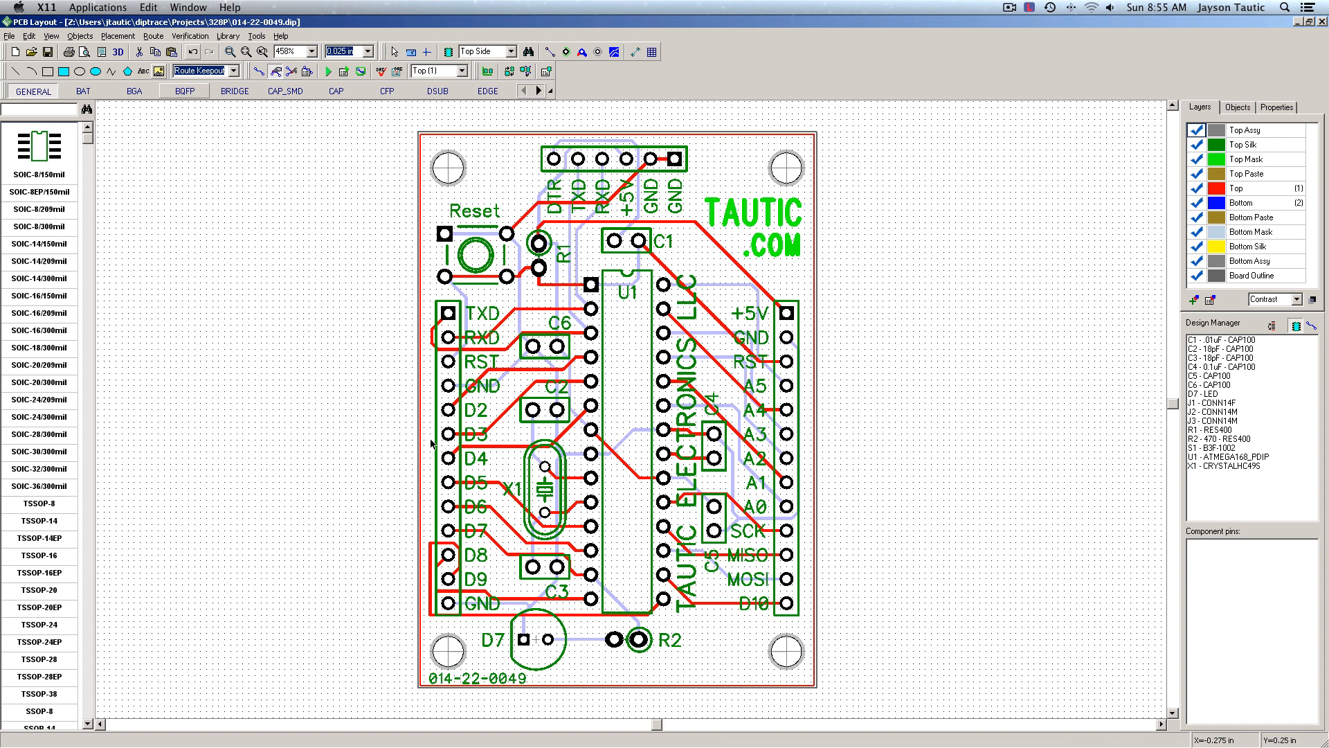
mouse_move(806, 650)
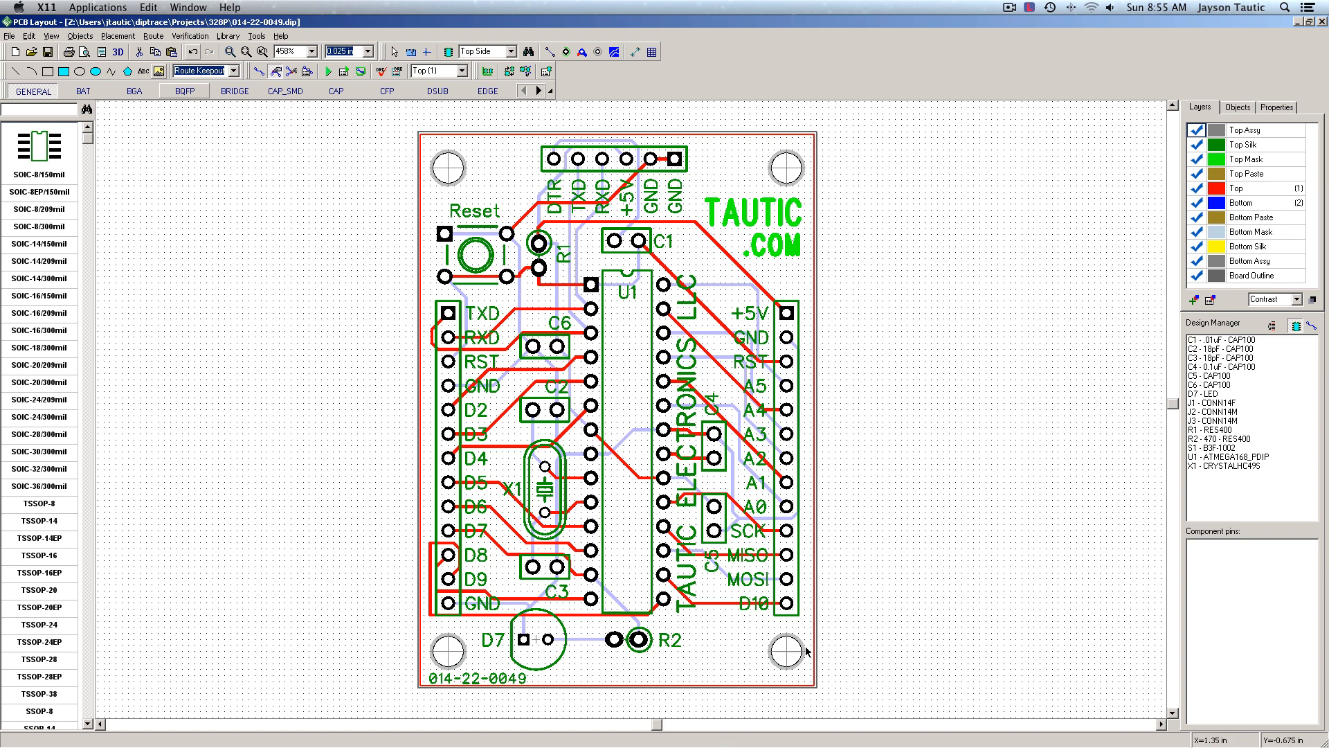
mouse_move(915, 416)
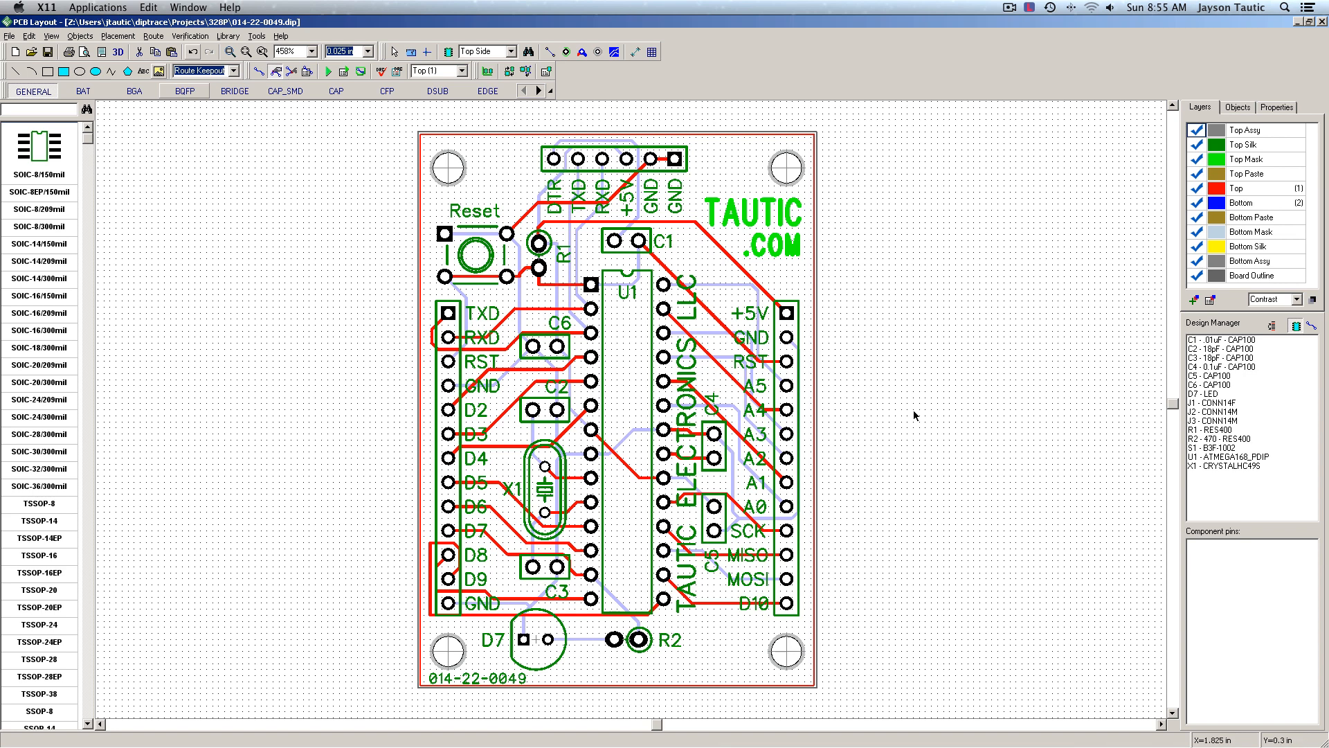
mouse_move(818, 670)
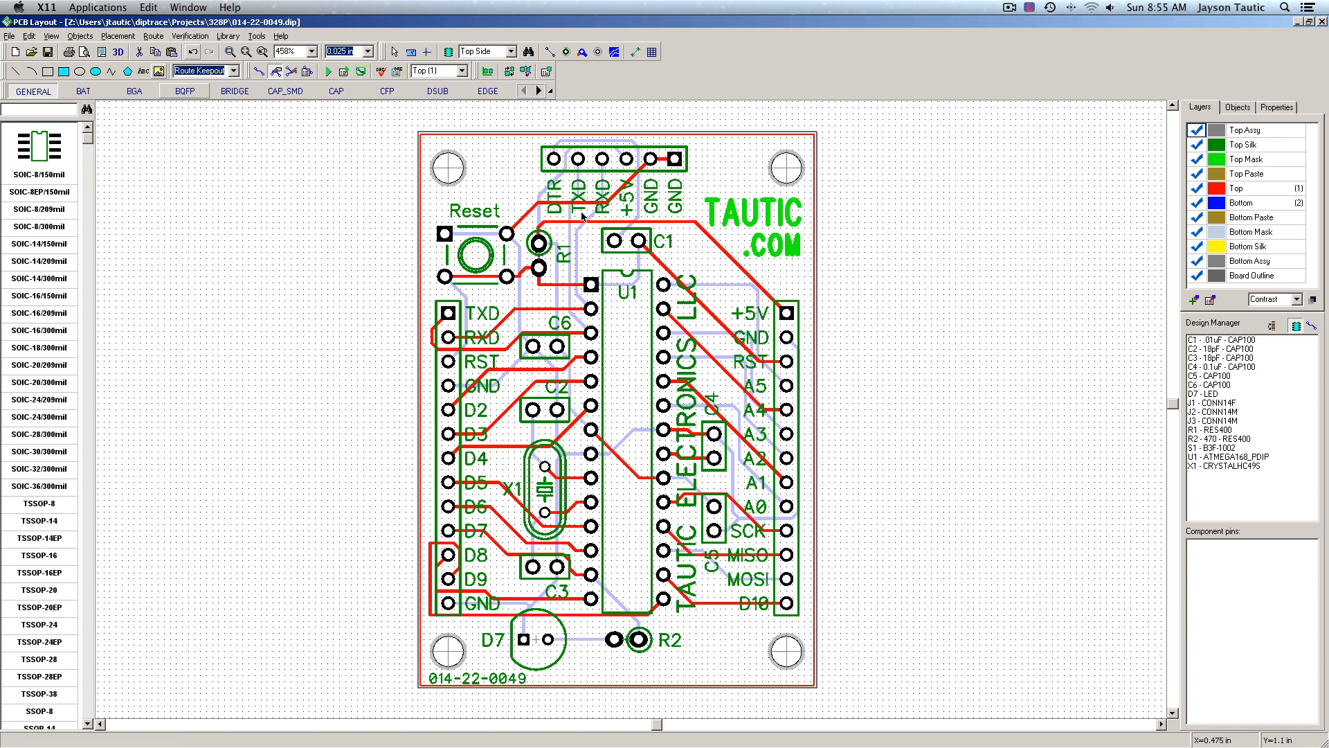
mouse_move(884, 594)
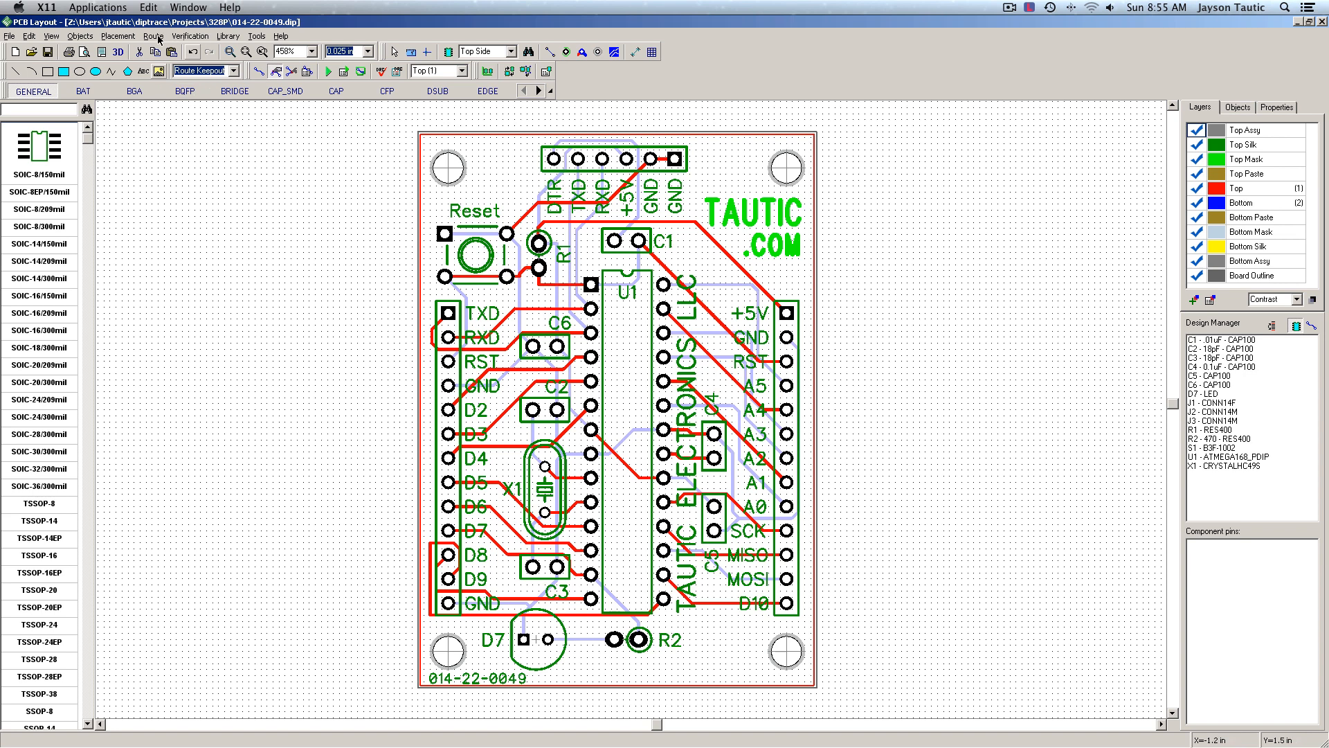
Remove every routed trace from the board with Unroute All.
click(153, 35)
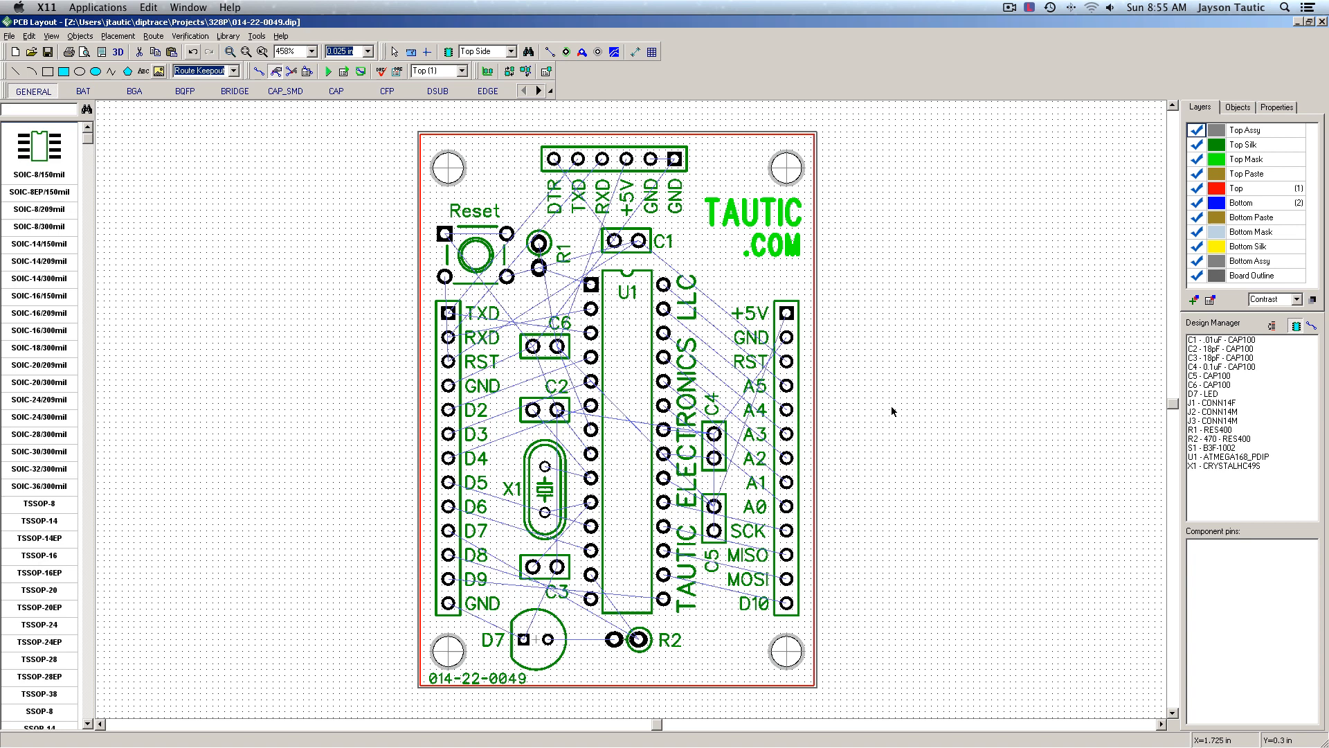
mouse_move(935, 466)
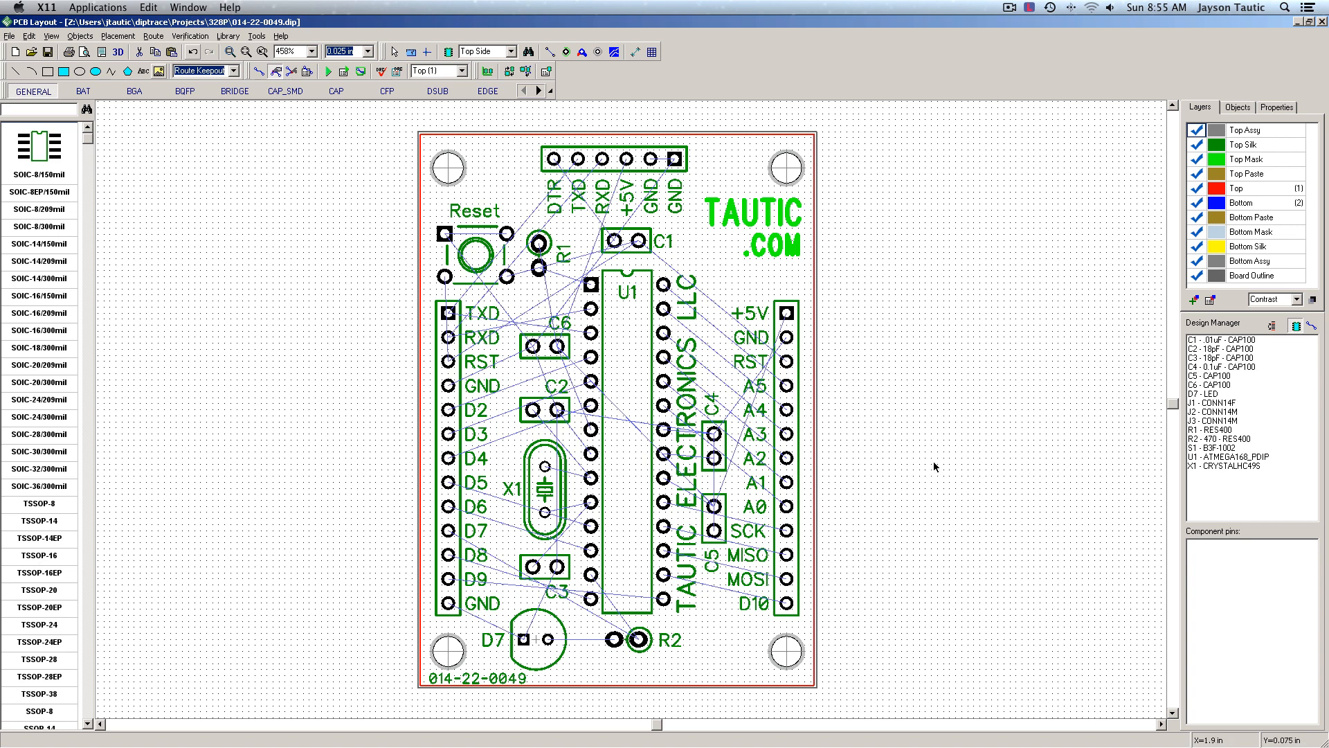
mouse_move(379, 434)
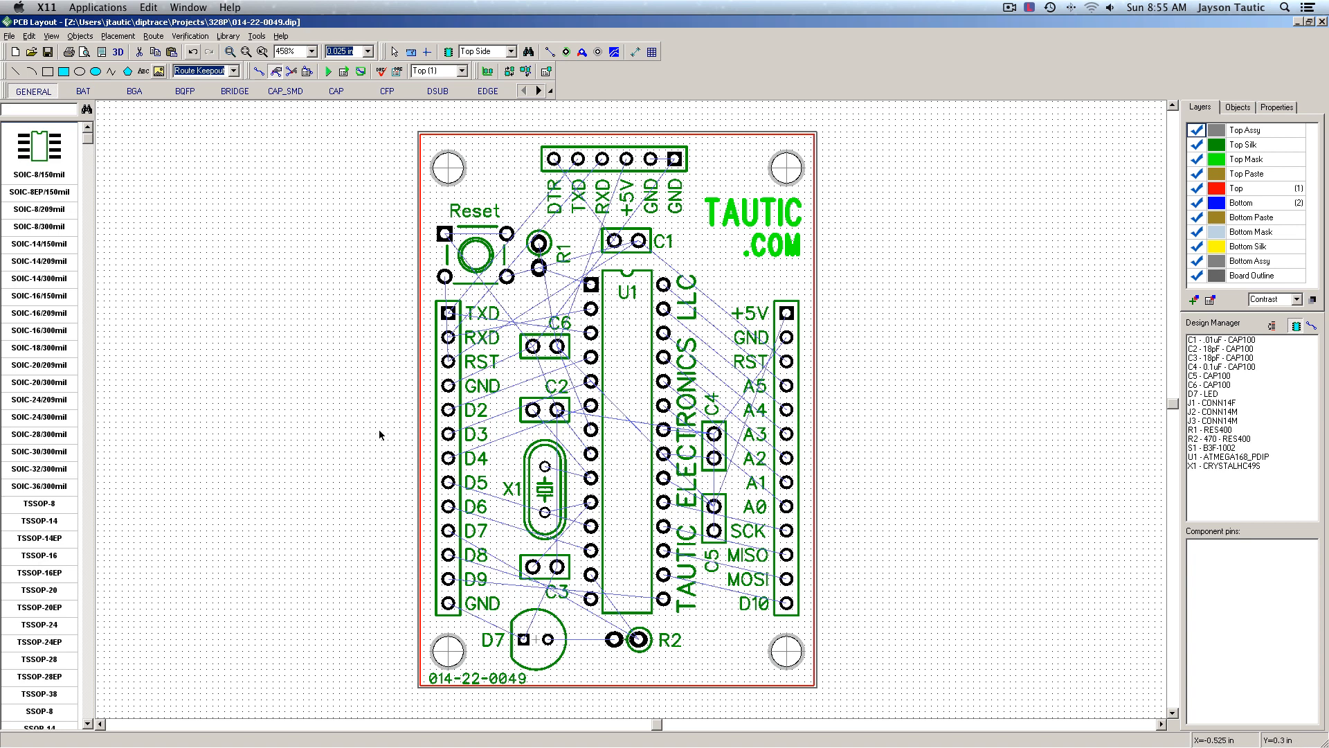
mouse_move(761, 442)
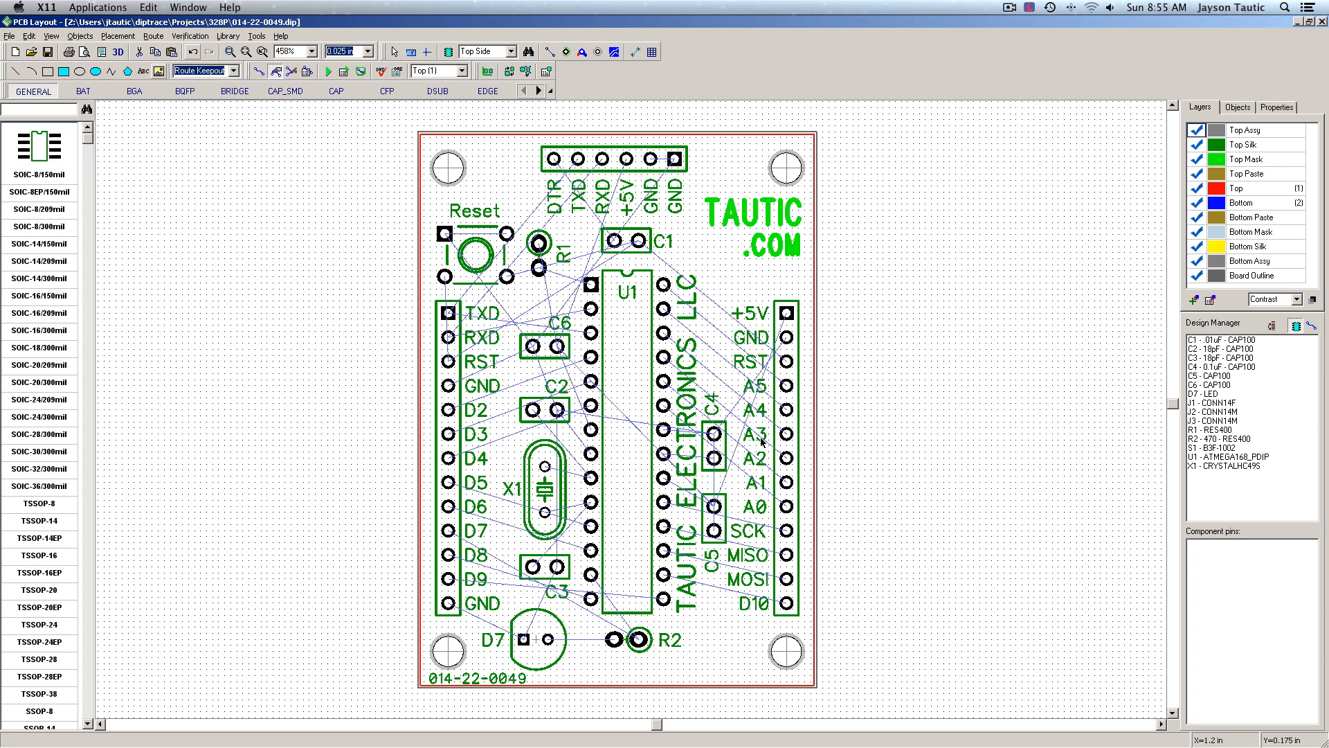
mouse_move(731, 637)
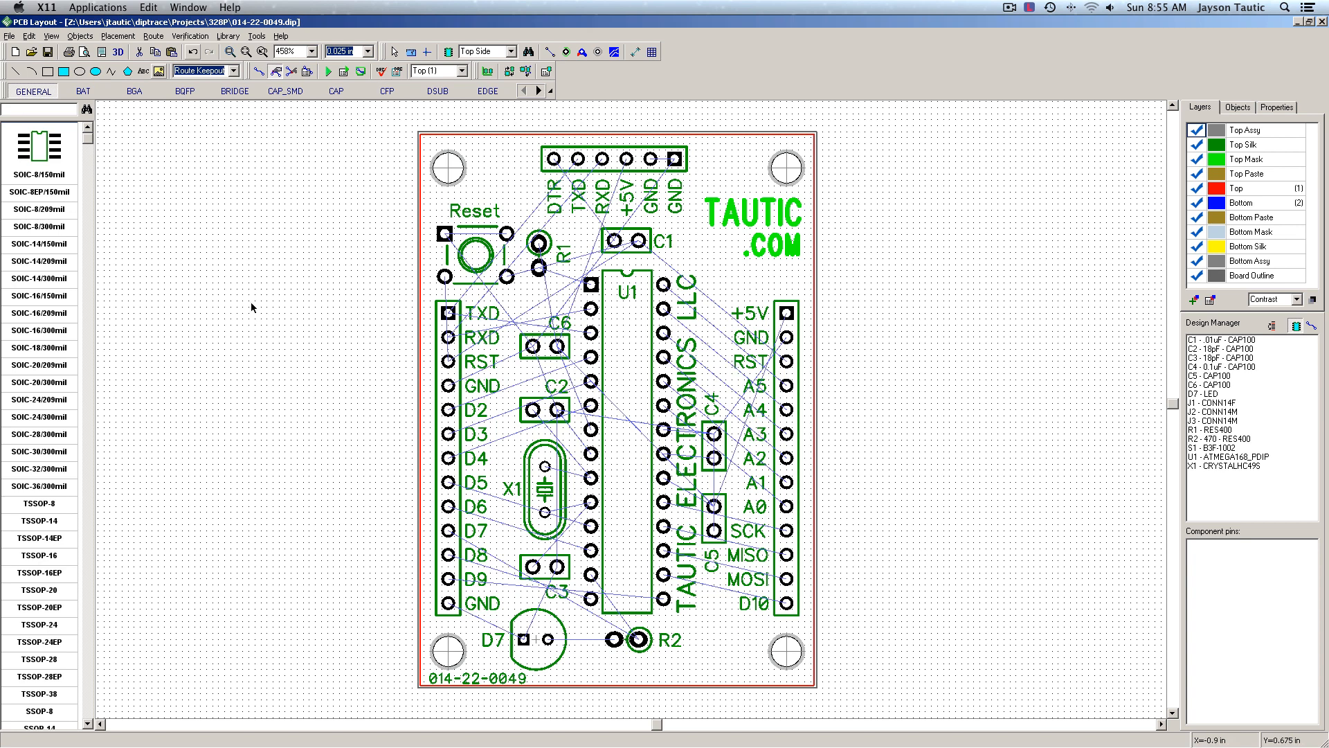
Cover the whole board with a bottom-layer route keepout, then return to the Top layer.
click(461, 71)
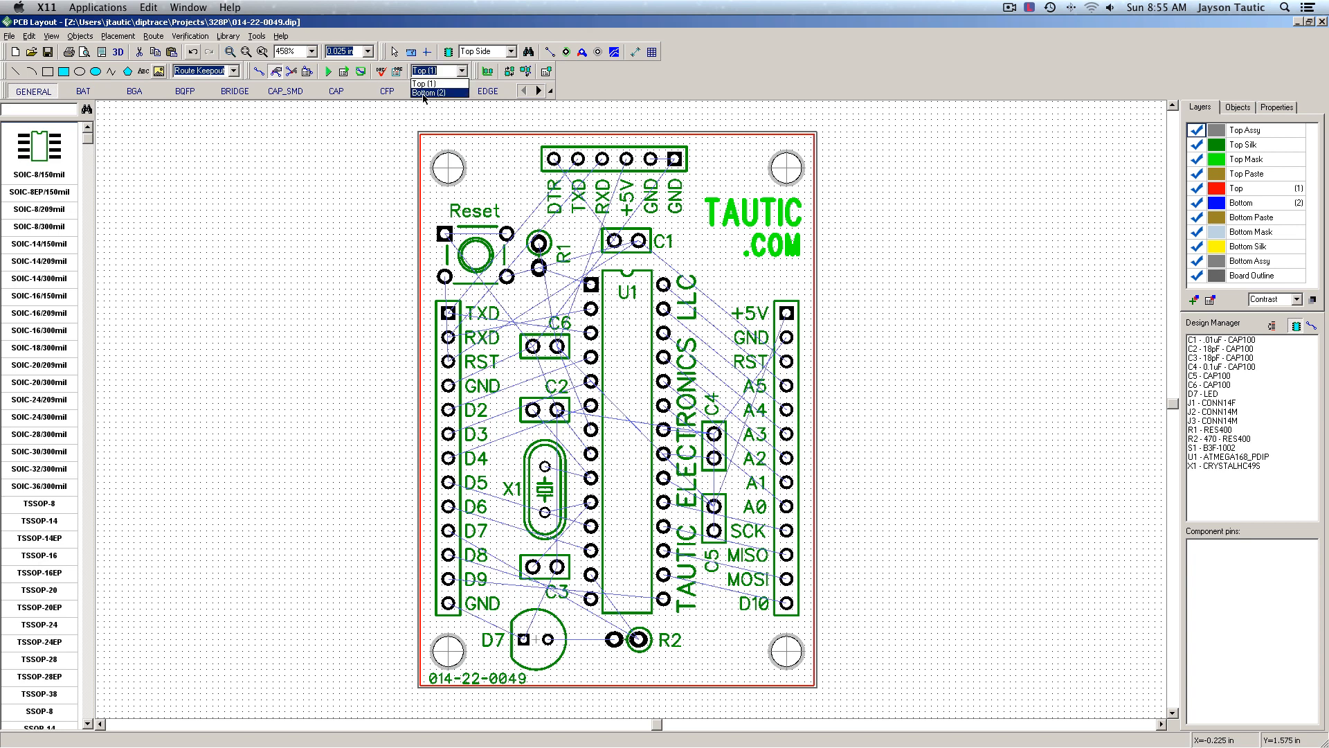
click(434, 91)
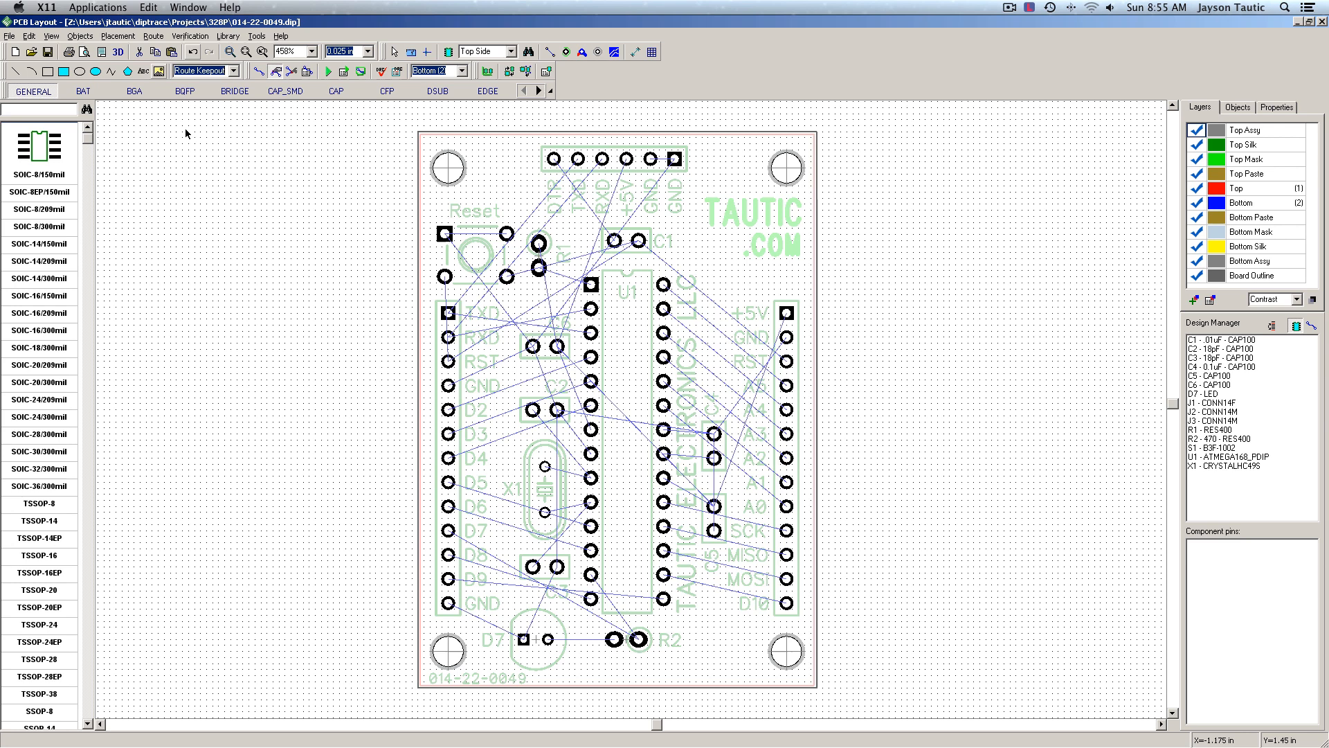
click(1275, 106)
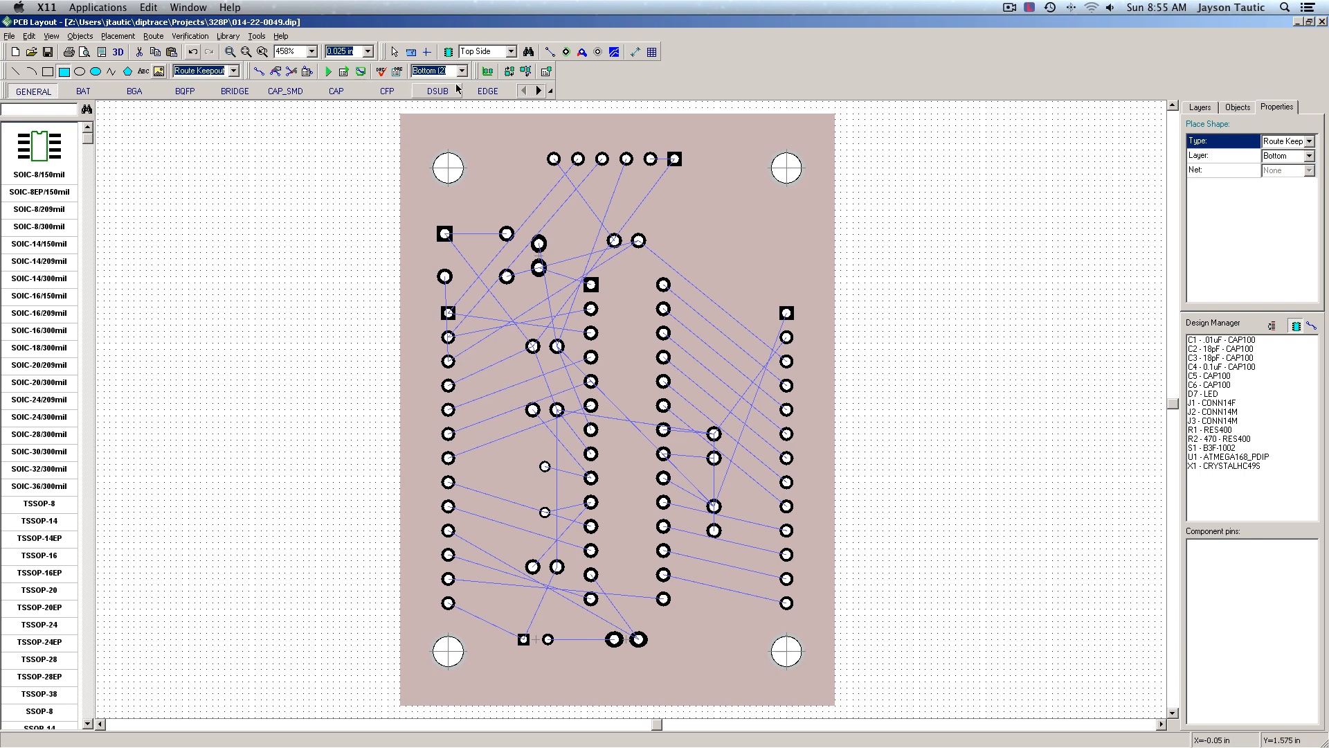
click(435, 70)
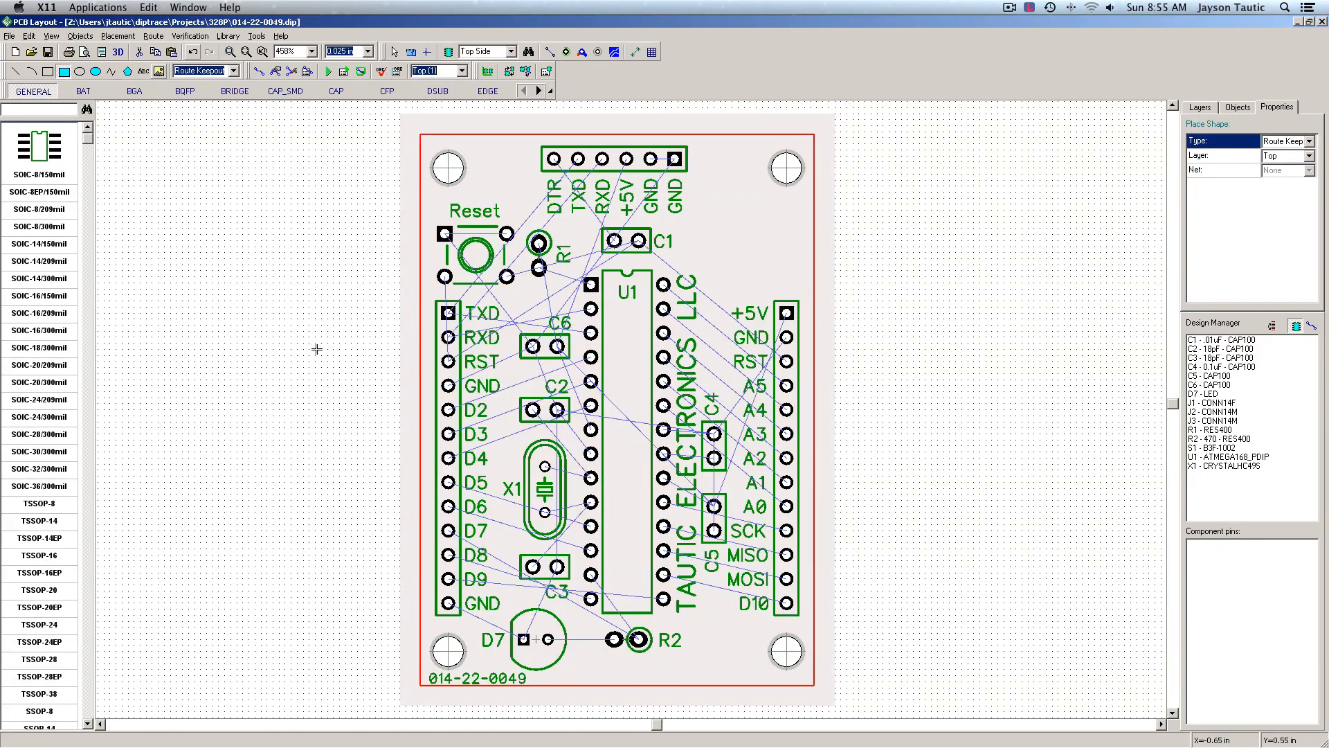
Run the autorouter to lay red top-layer traces across the board.
click(153, 35)
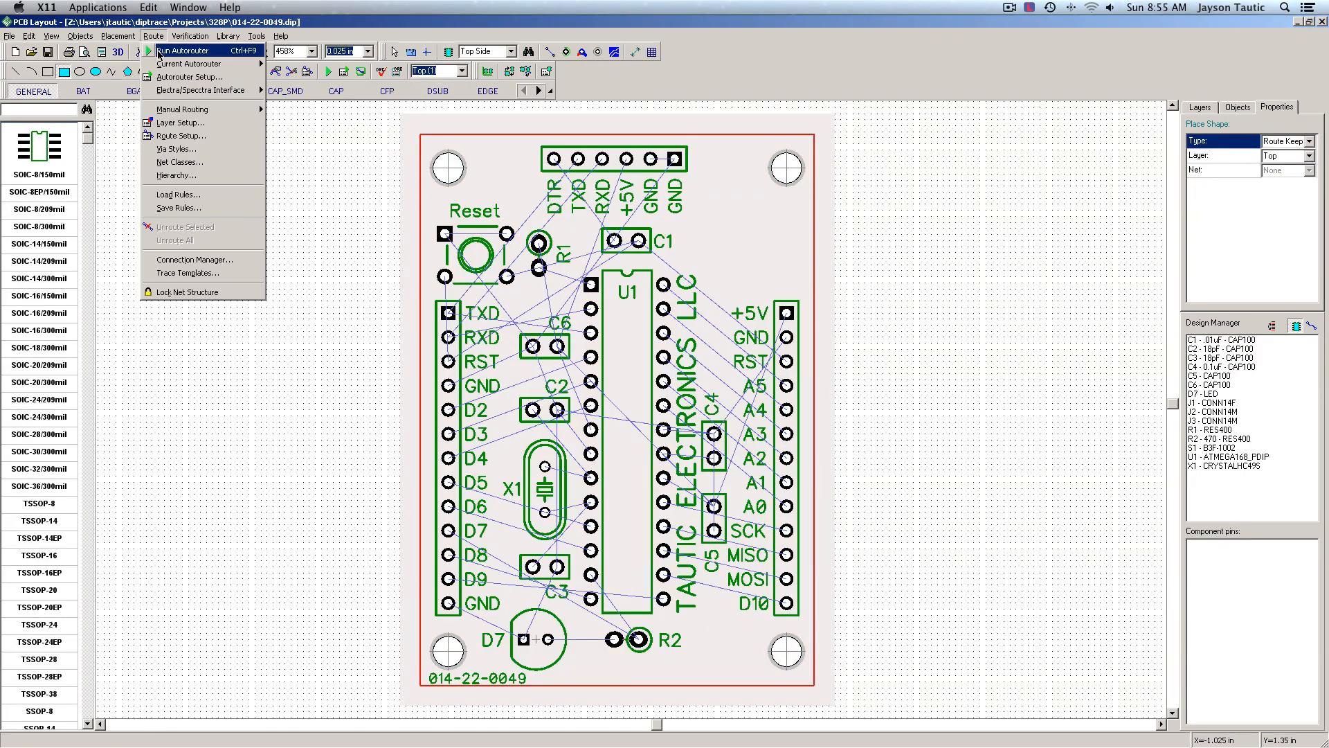
click(183, 50)
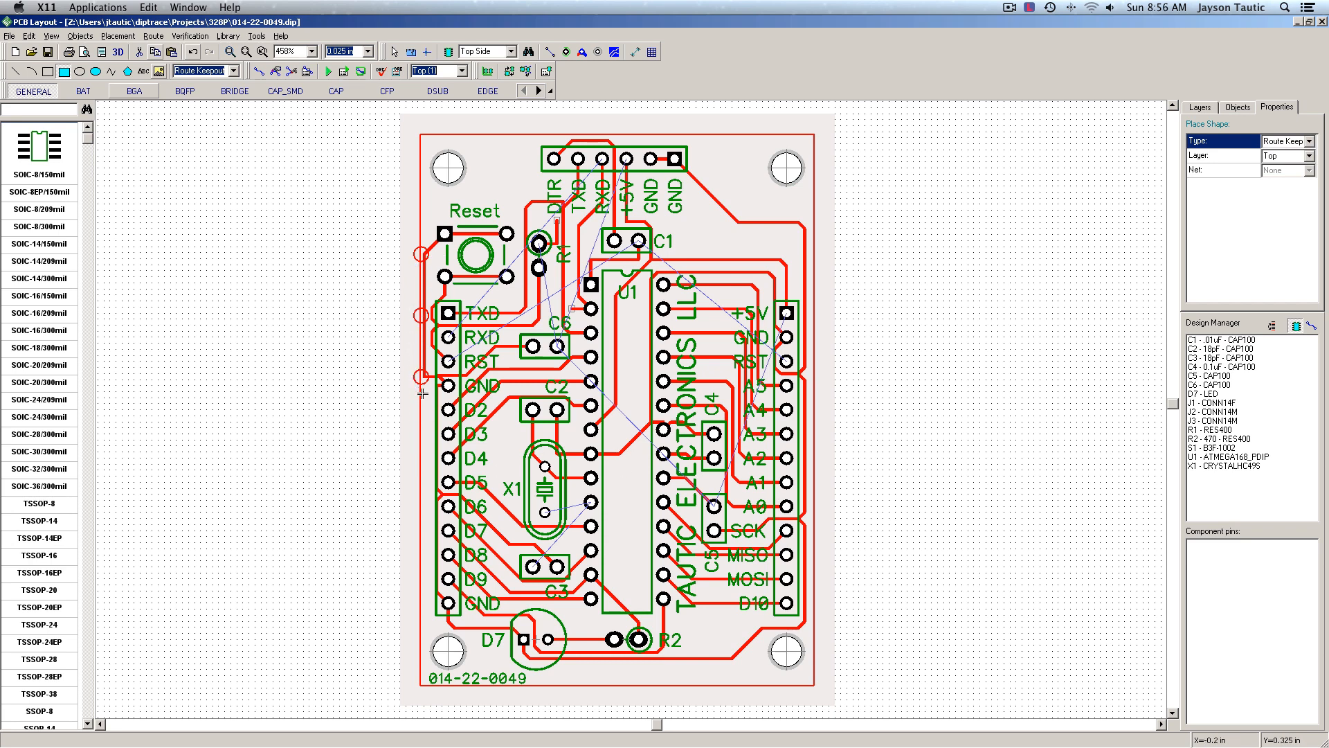
mouse_move(639, 240)
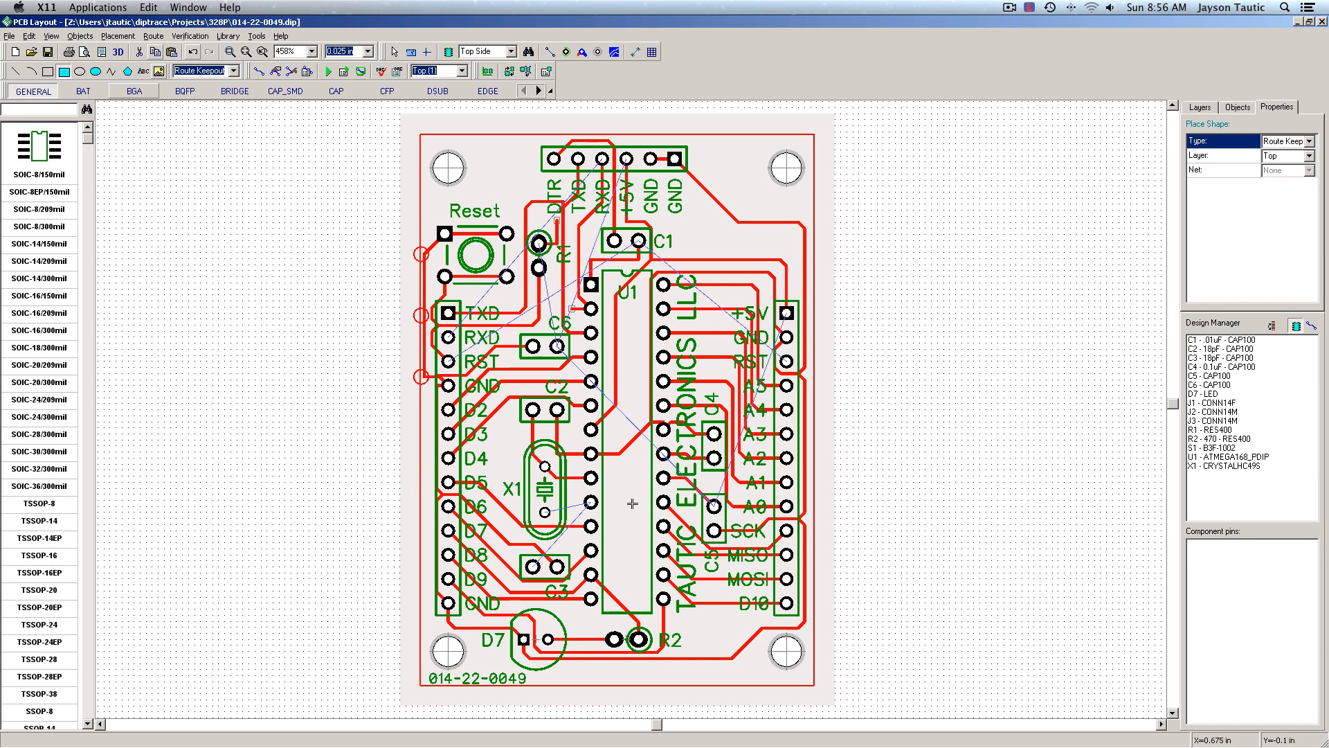
mouse_move(593, 505)
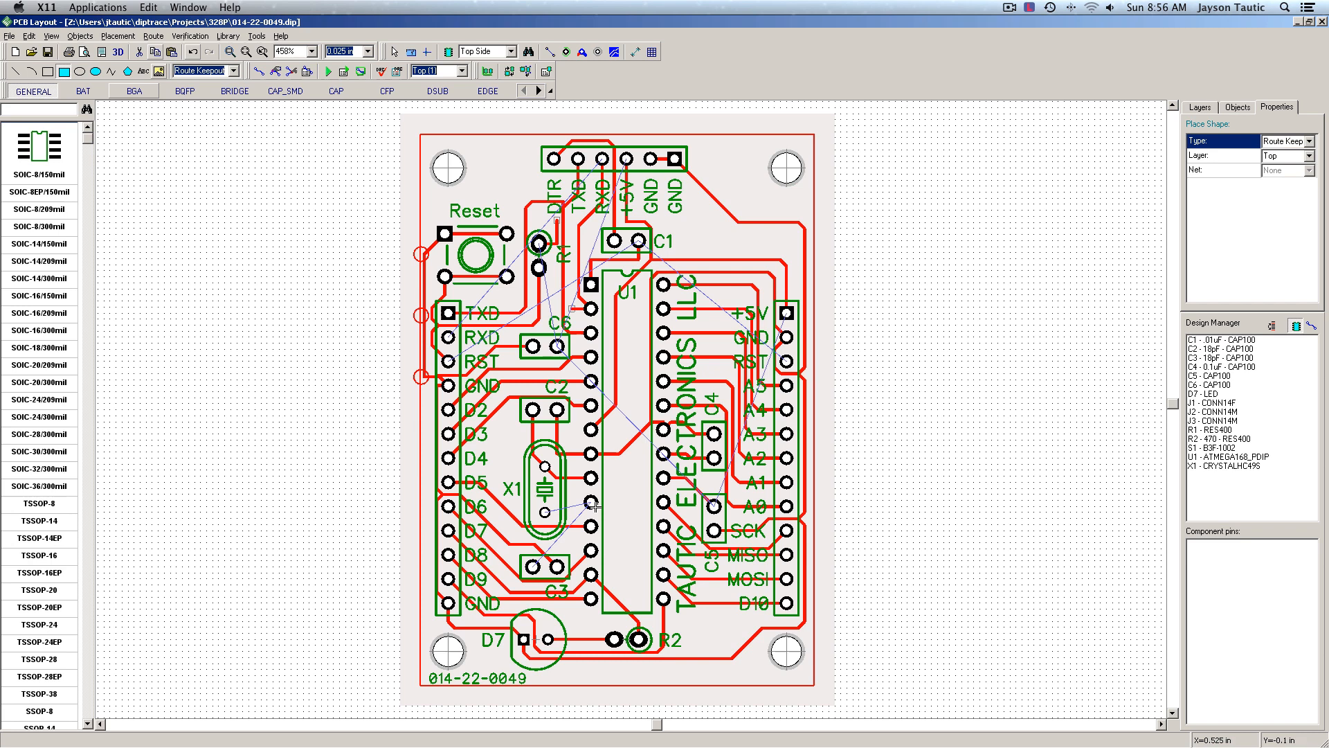
mouse_move(544, 505)
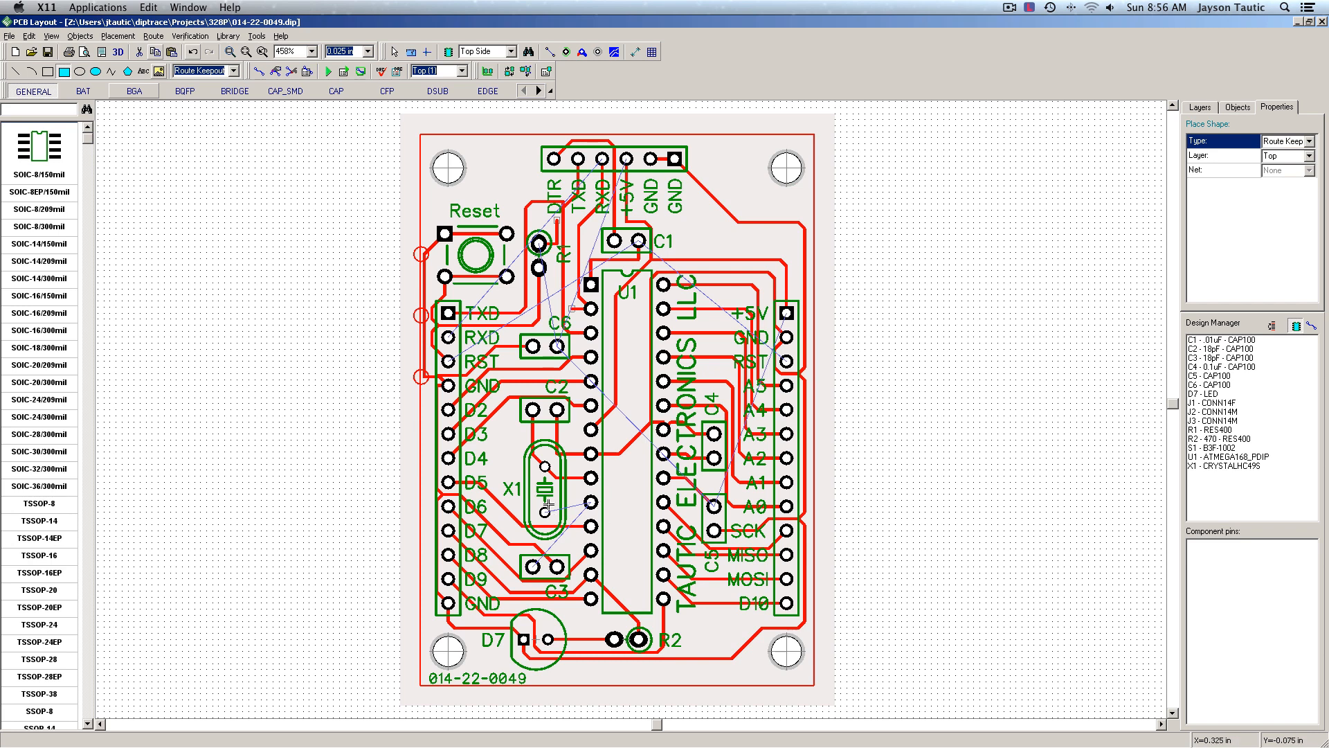
mouse_move(955, 394)
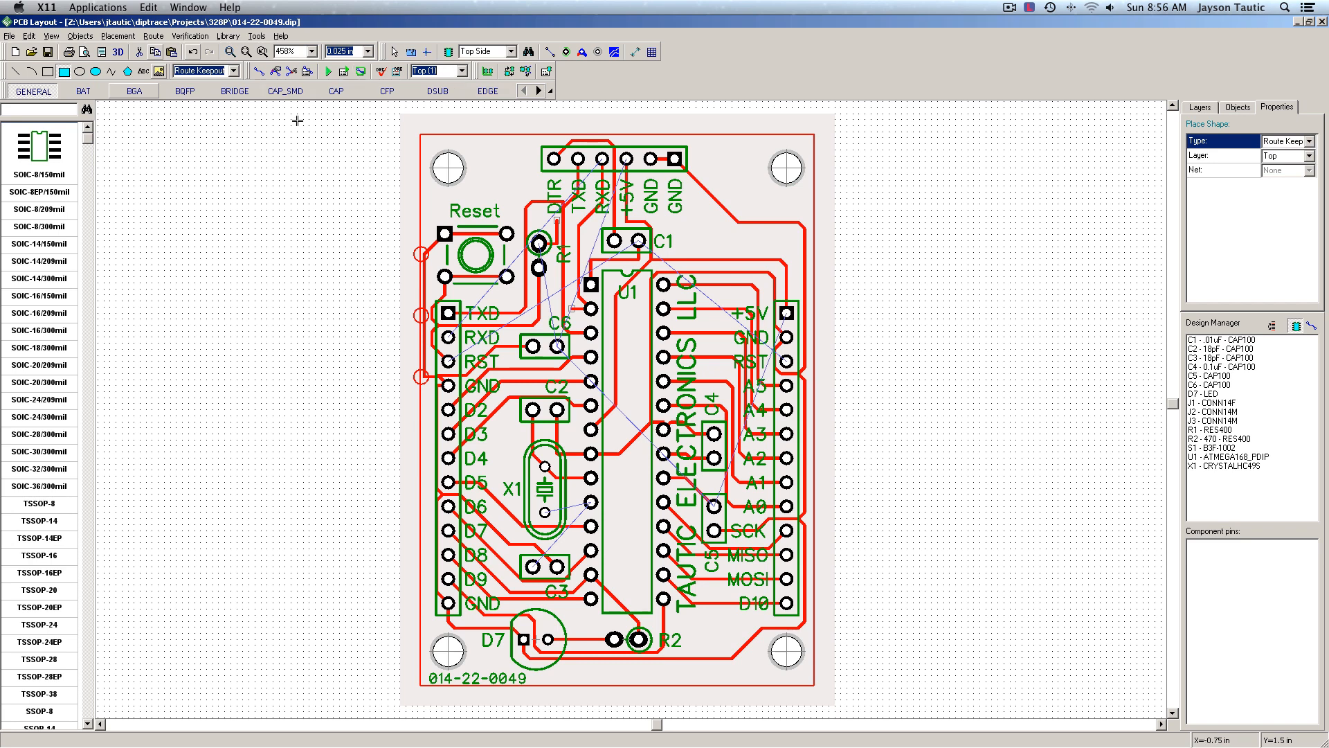
Unroute all traces again and set the active layer back to Top.
click(153, 35)
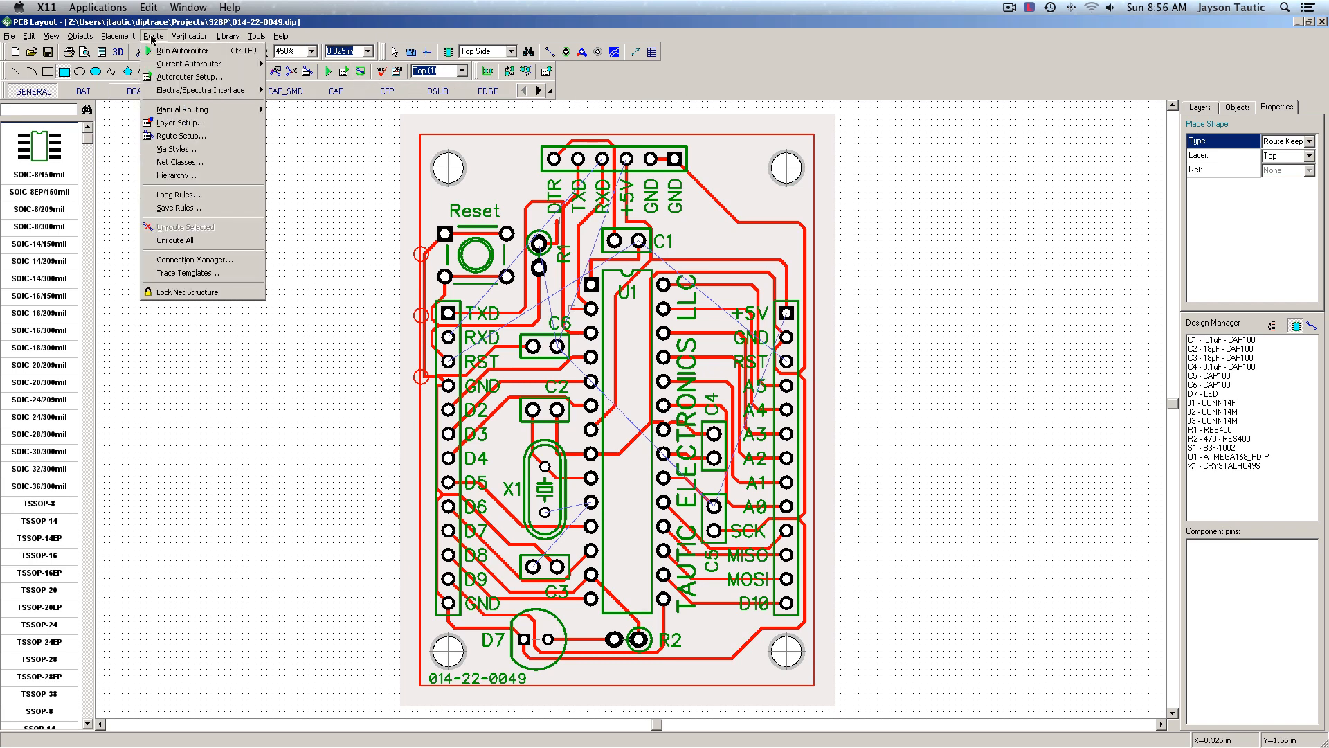
click(174, 240)
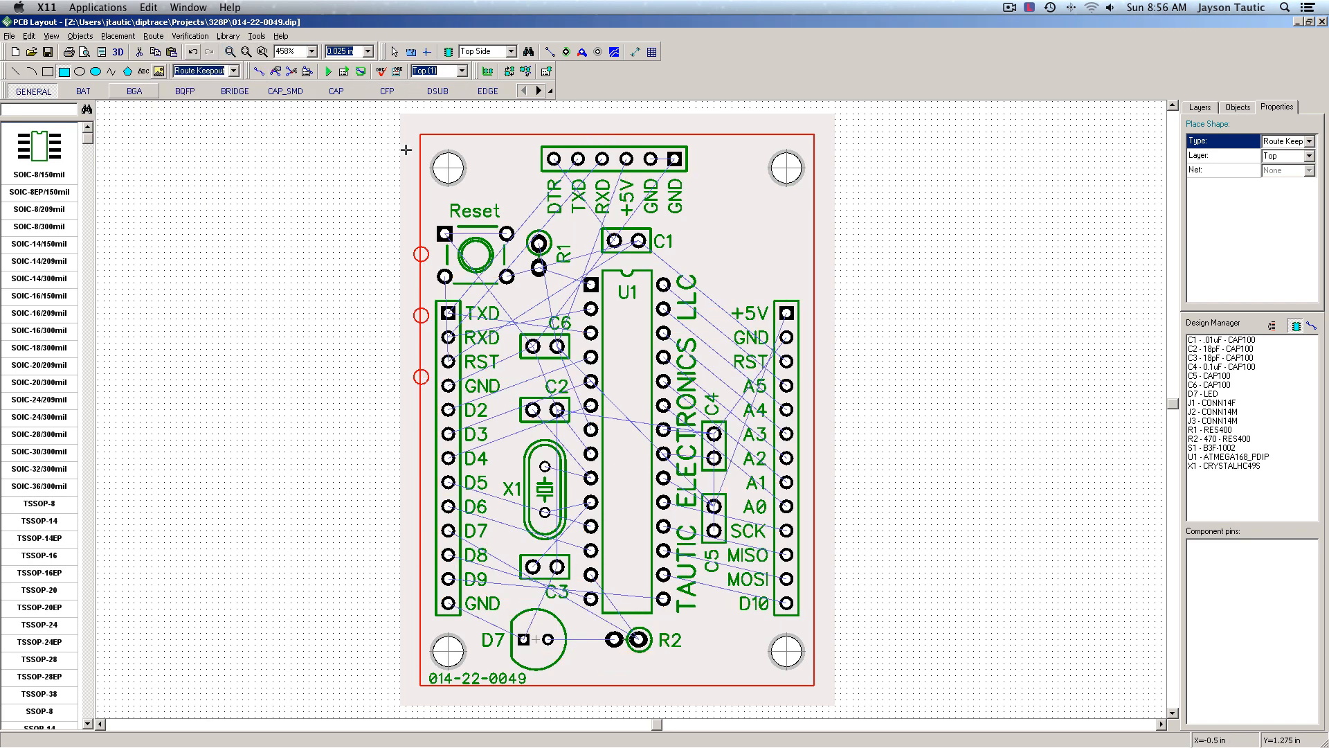
click(432, 71)
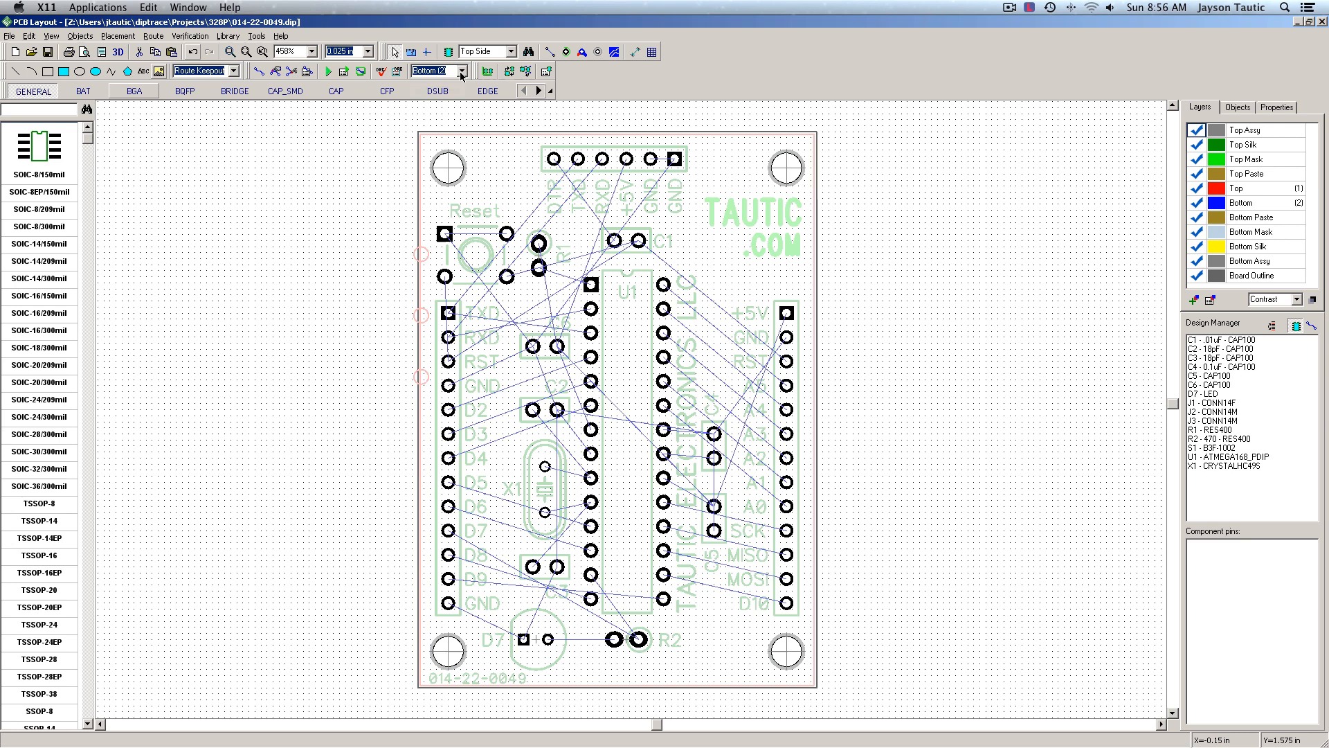
click(432, 71)
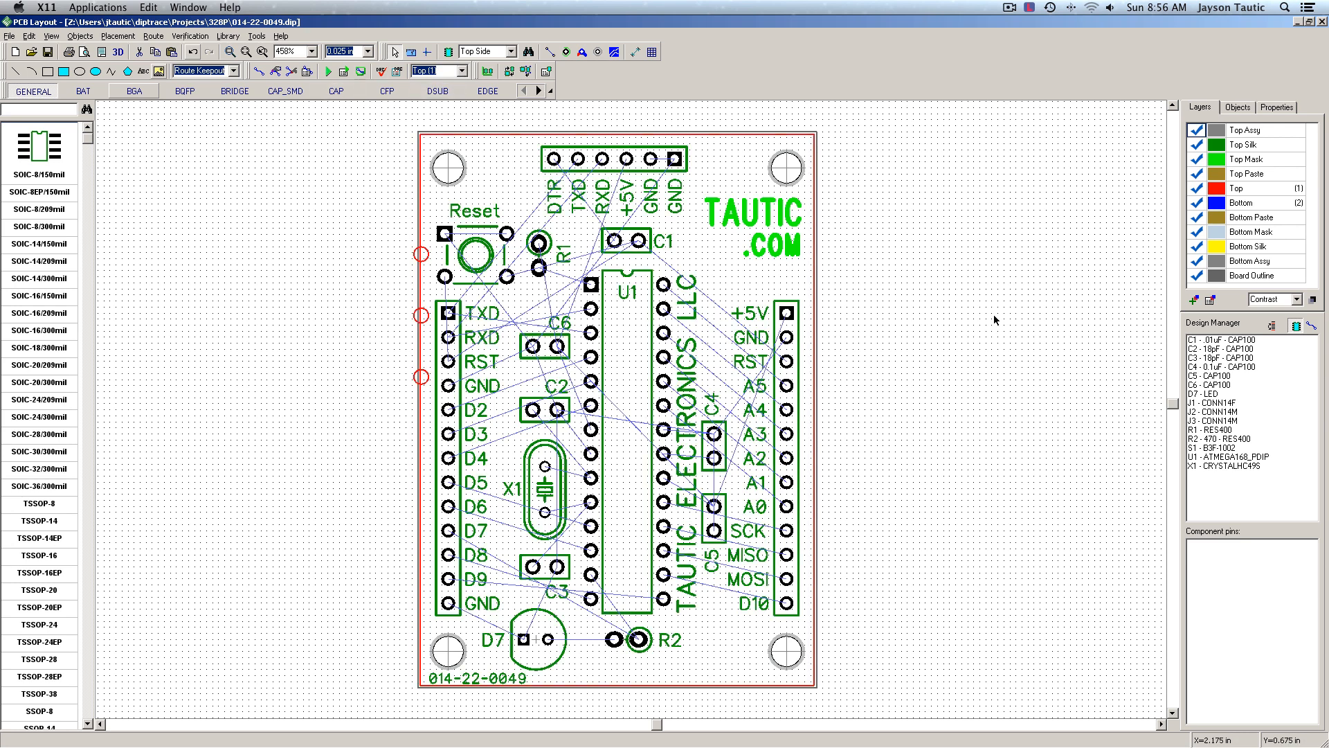
mouse_move(780, 163)
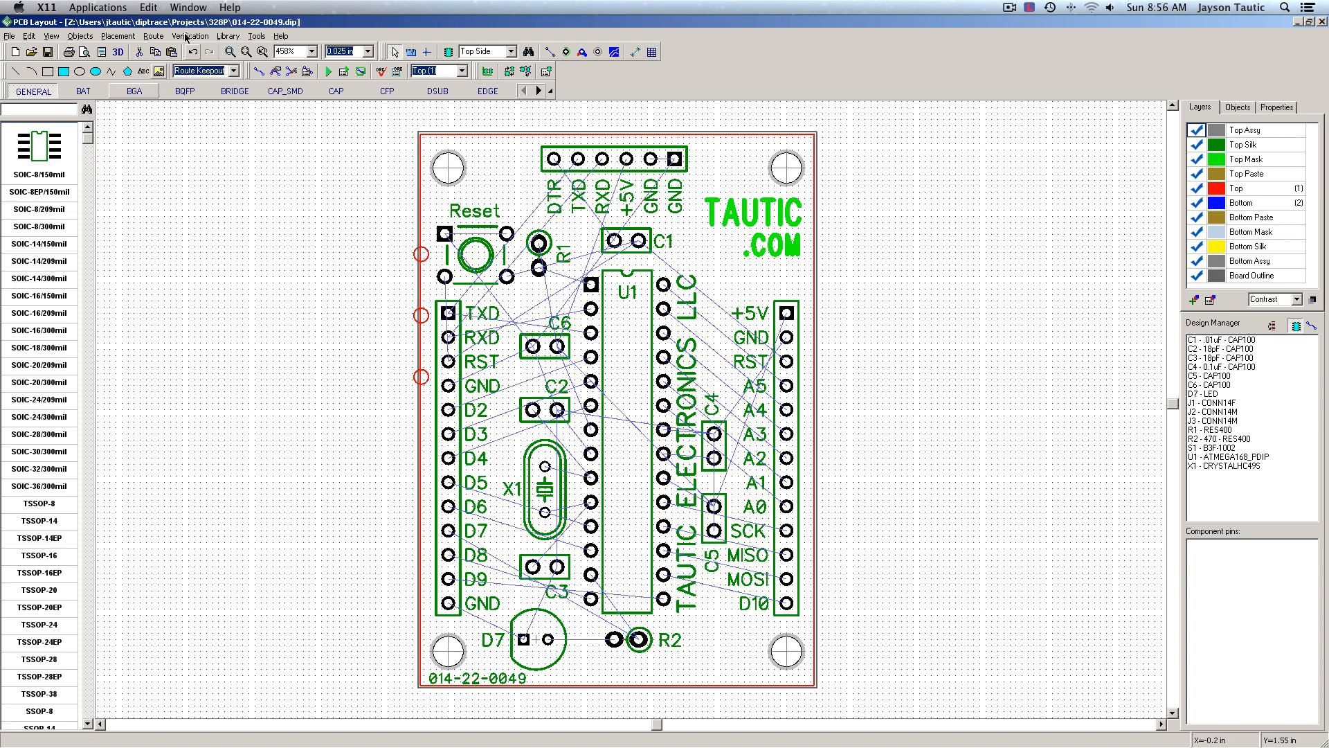
In Layer Setup, change the Bottom layer's type from Signal to Plane.
click(153, 36)
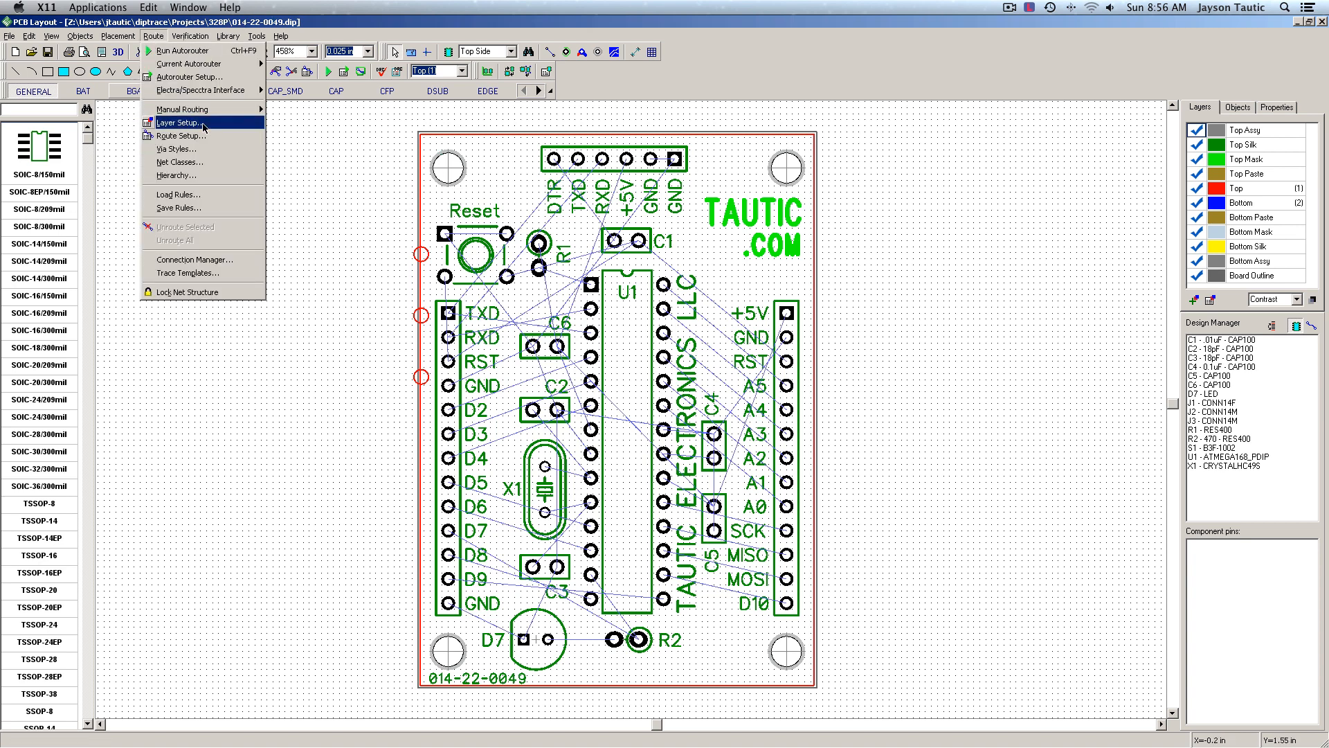
click(178, 122)
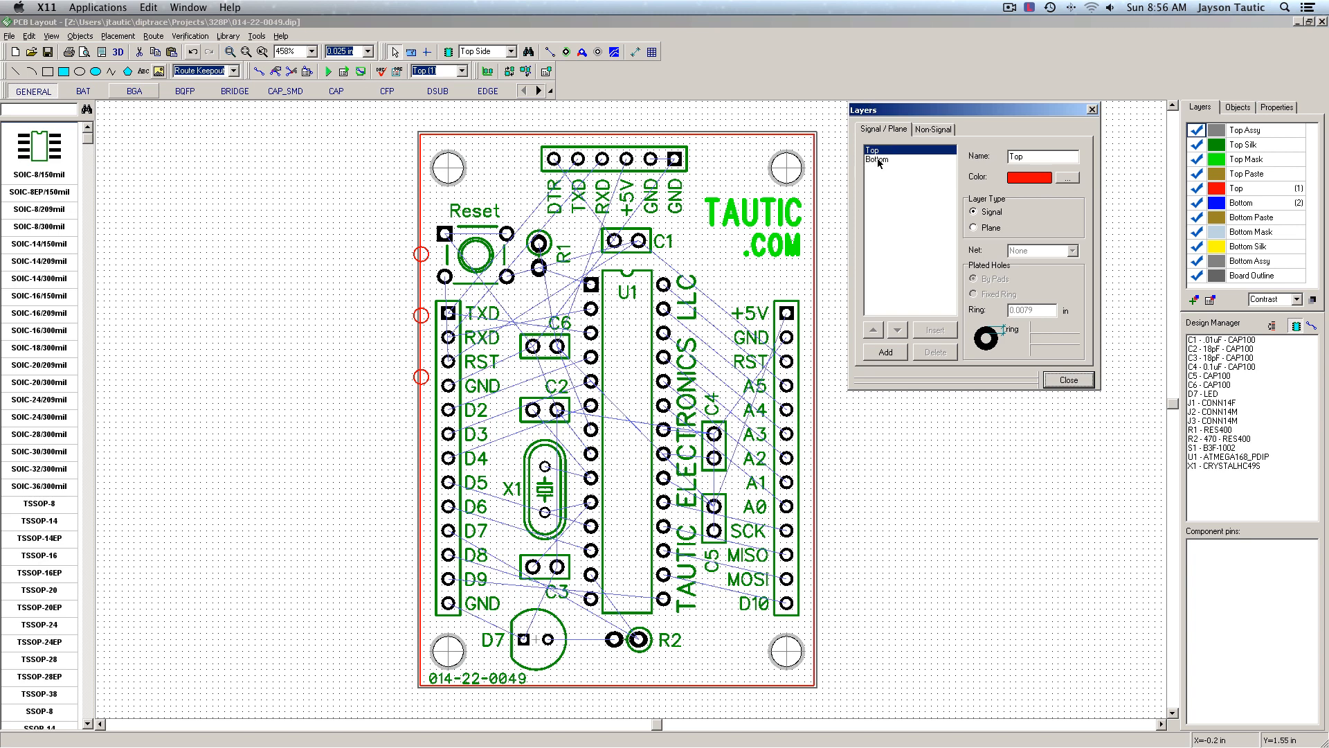
click(879, 159)
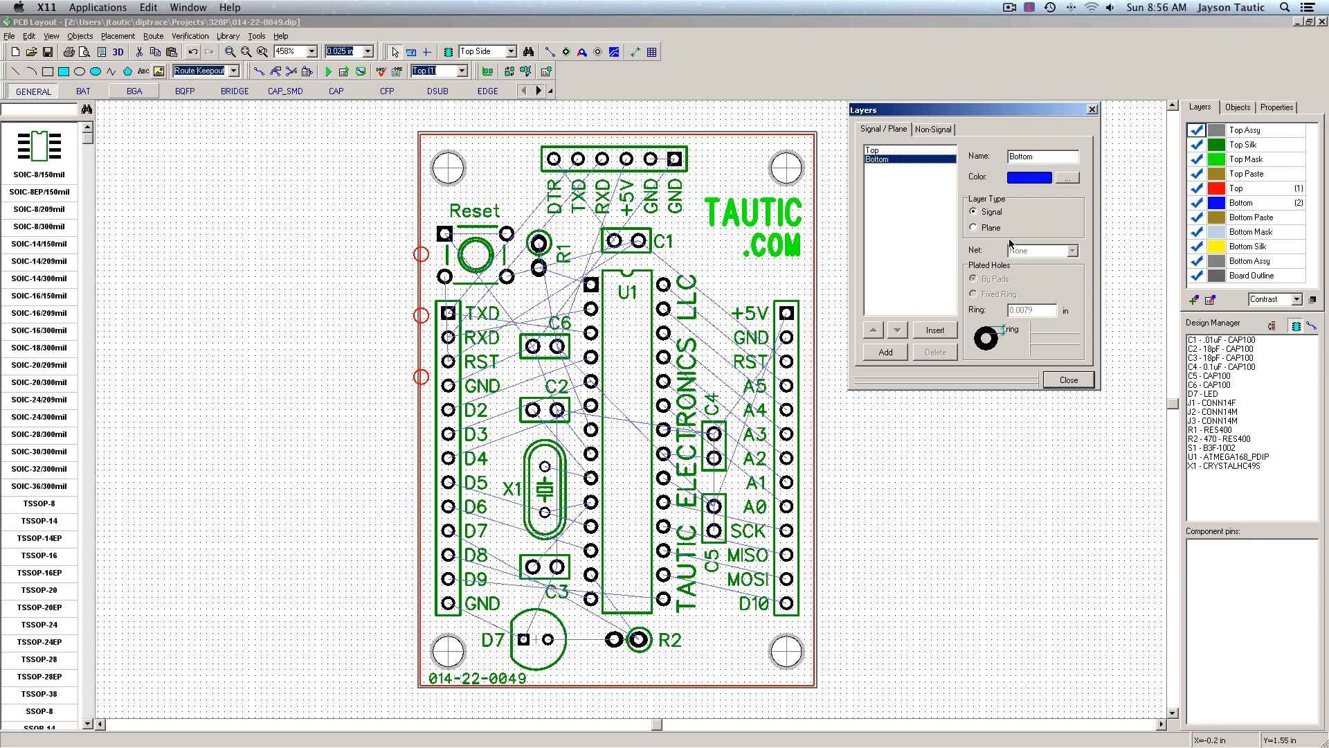
mouse_move(994, 230)
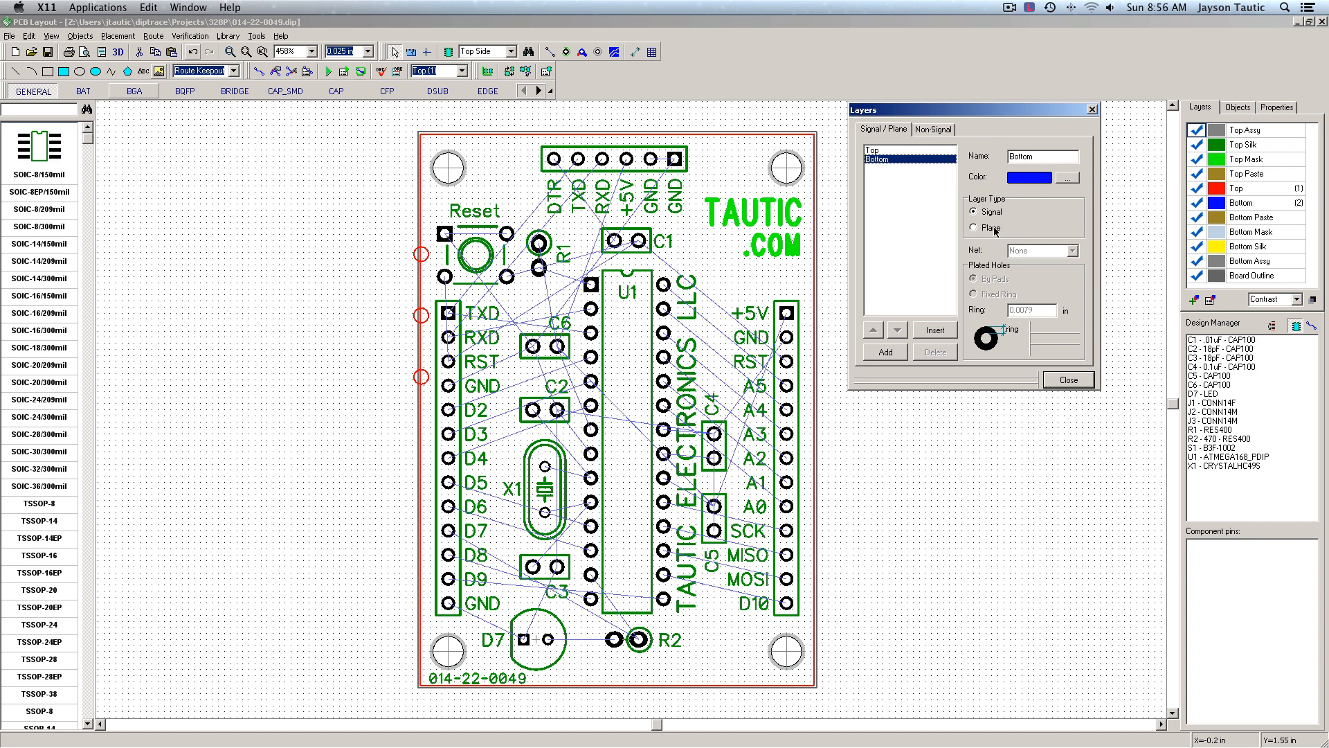
click(975, 228)
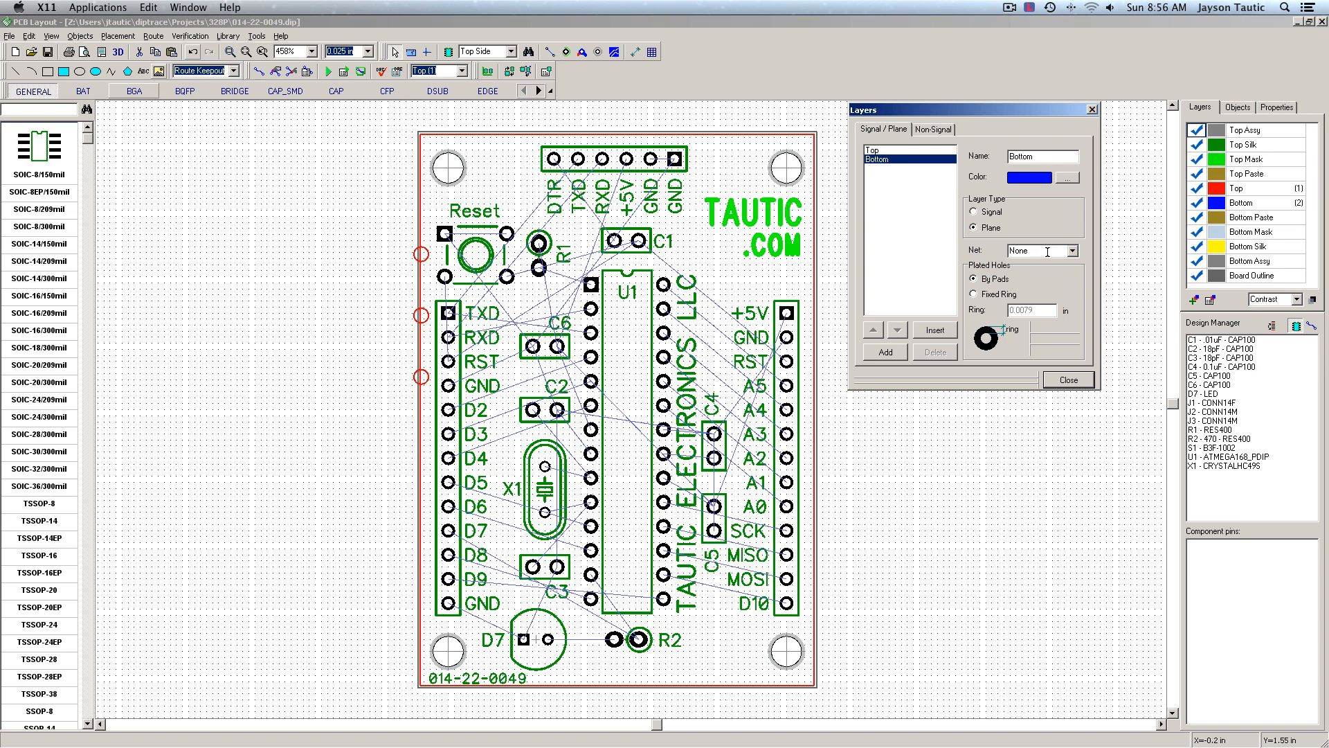
mouse_move(727, 148)
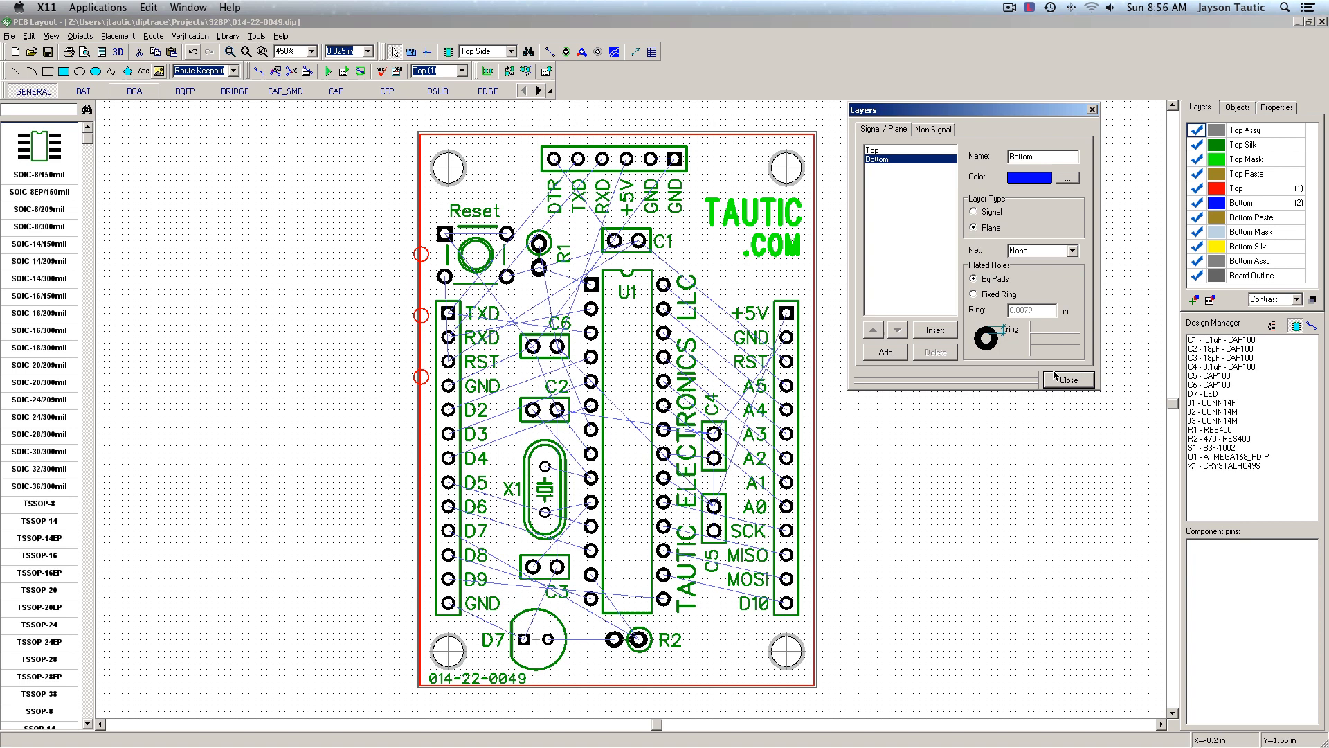
Close the layer settings and rerun the autorouter on the board.
click(1067, 379)
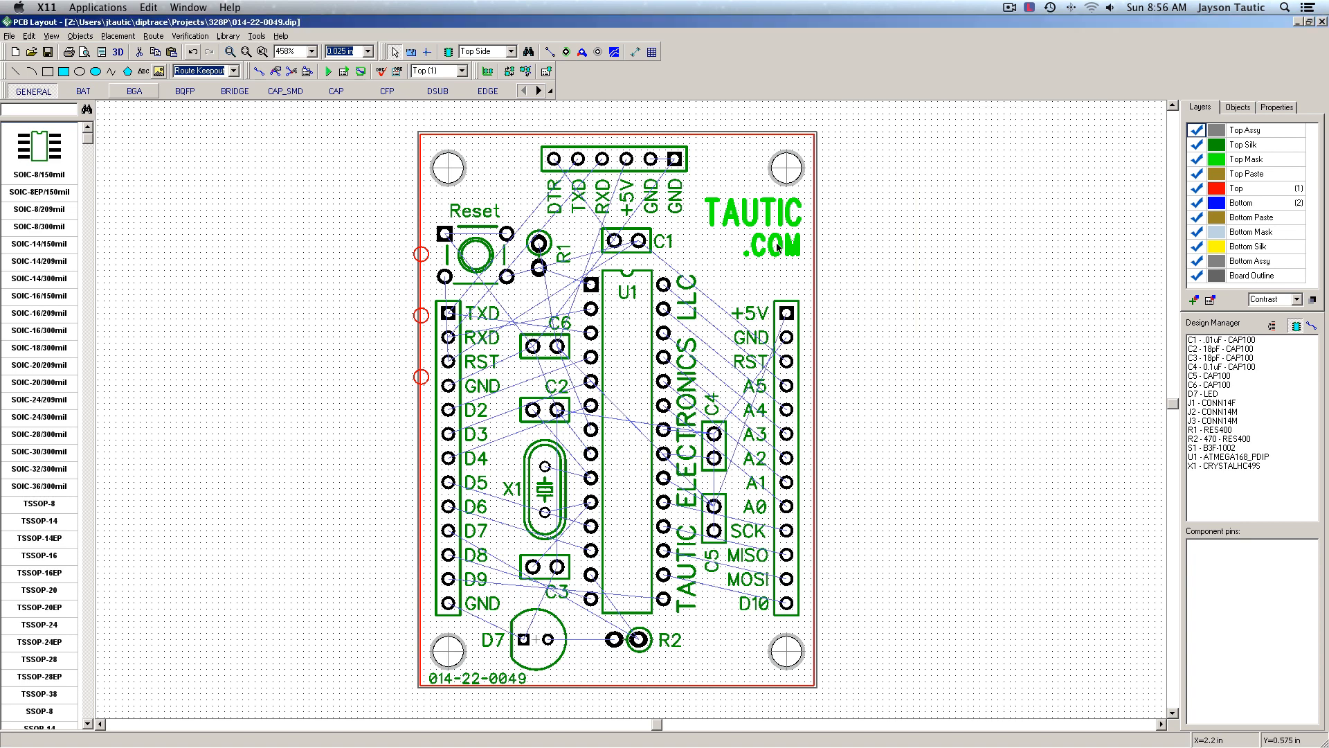
click(152, 35)
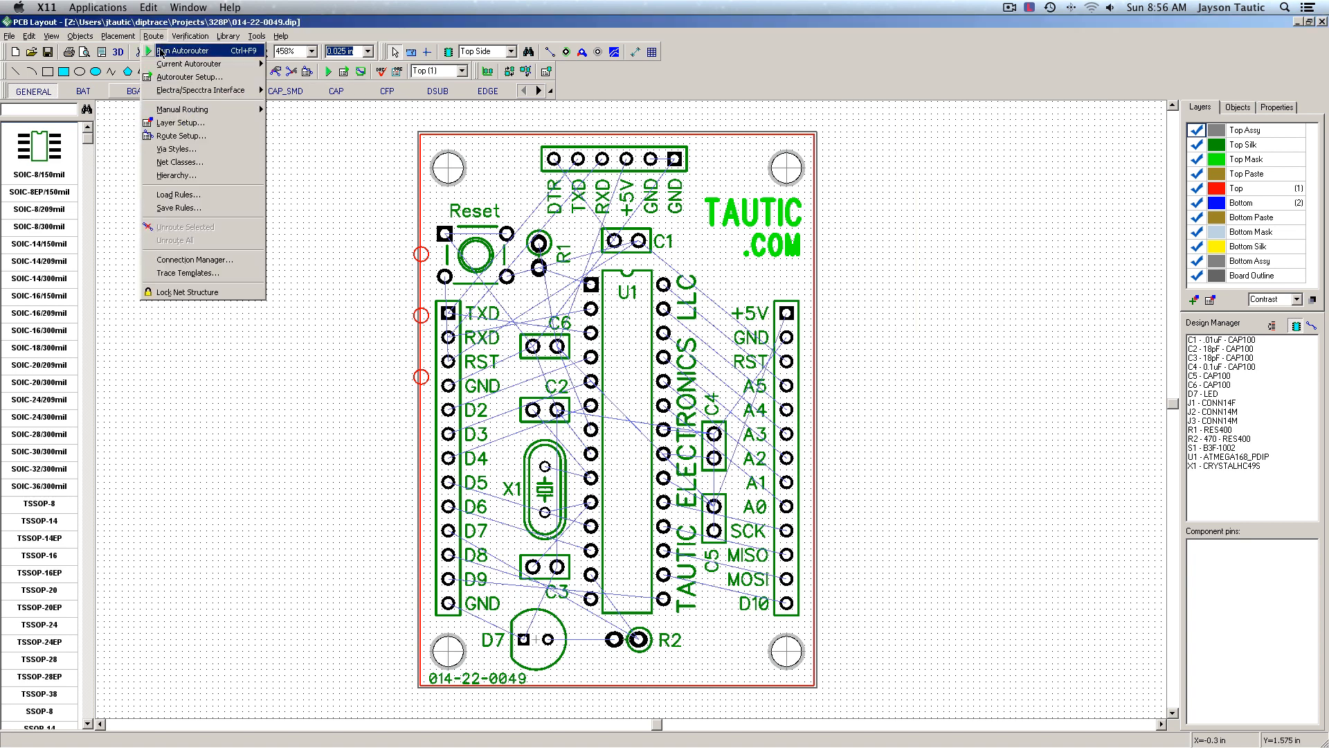
click(183, 50)
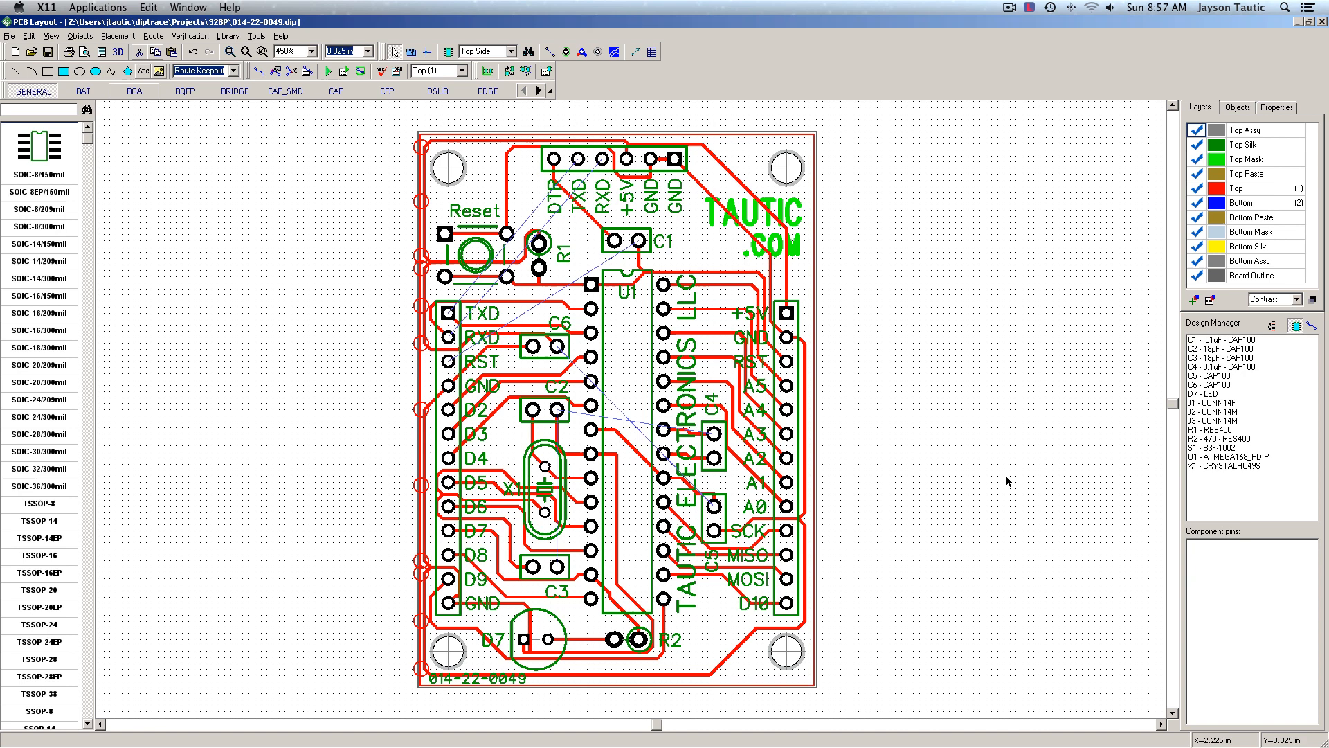
mouse_move(1003, 405)
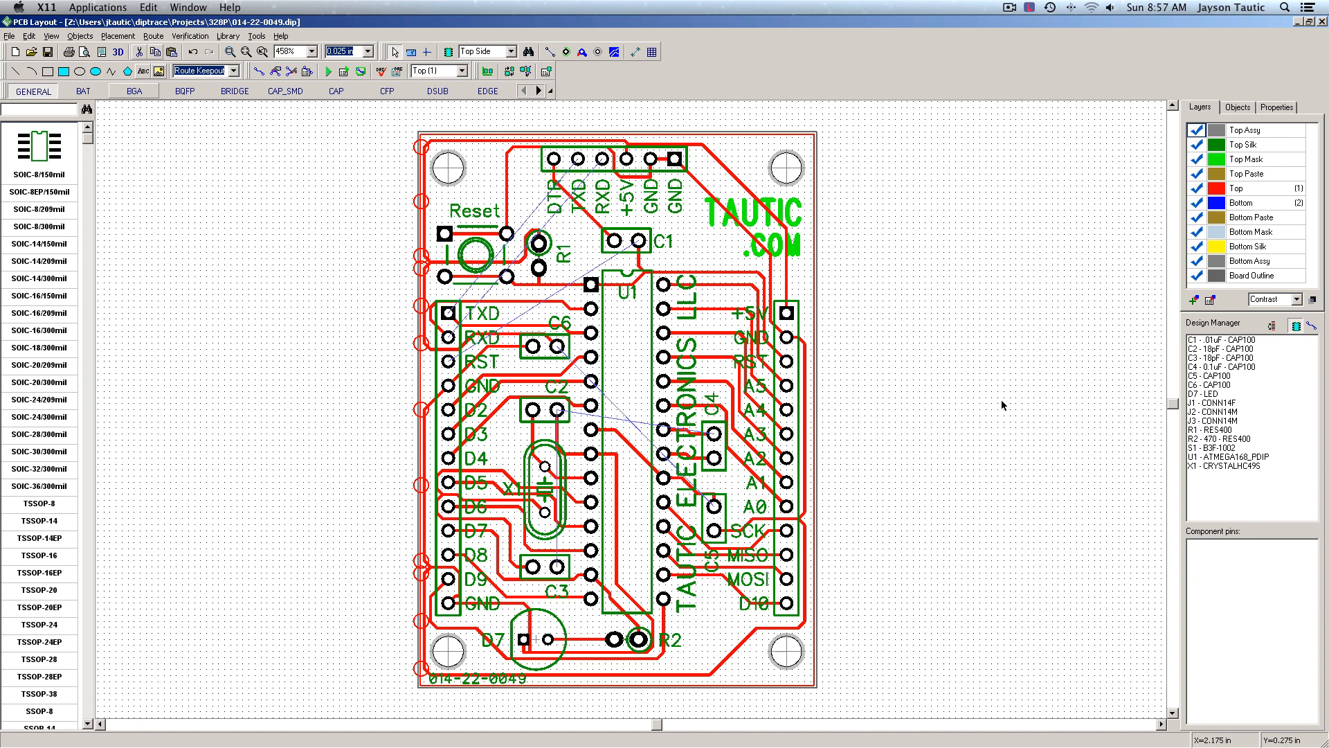
mouse_move(1003, 405)
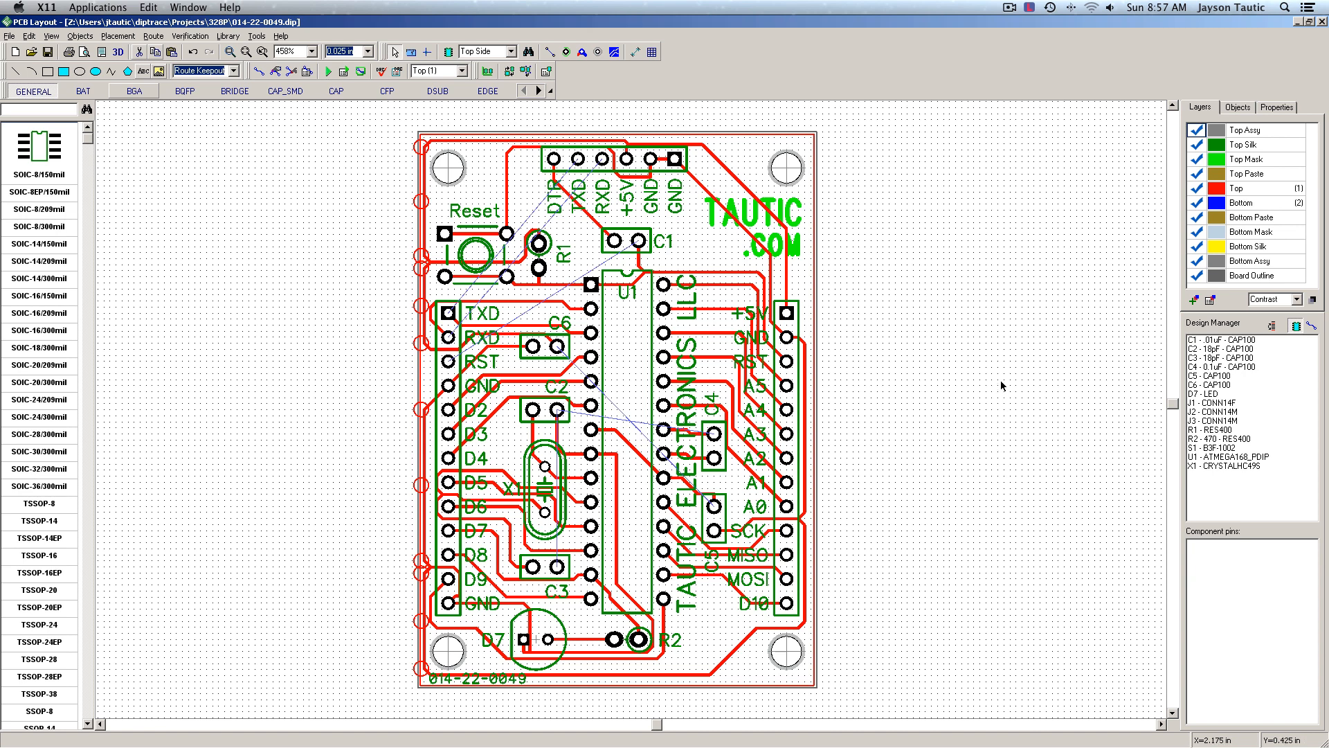